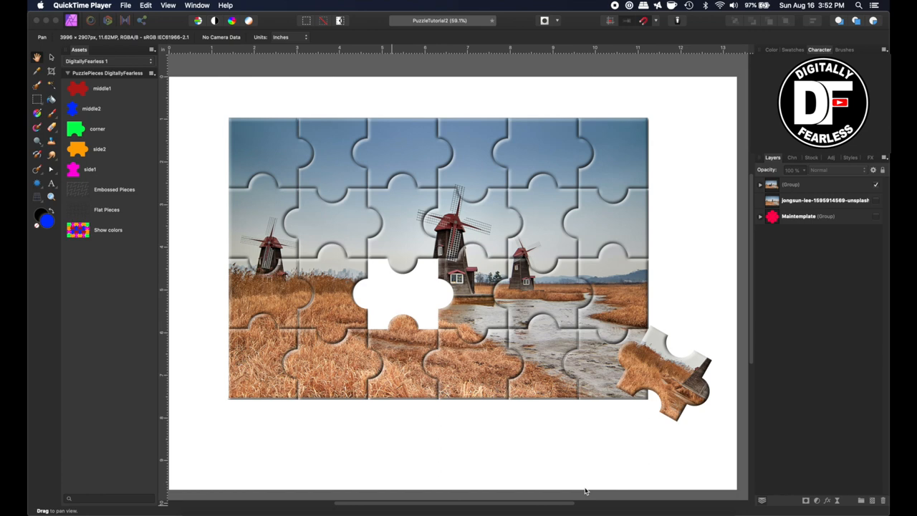
mouse_move(201, 149)
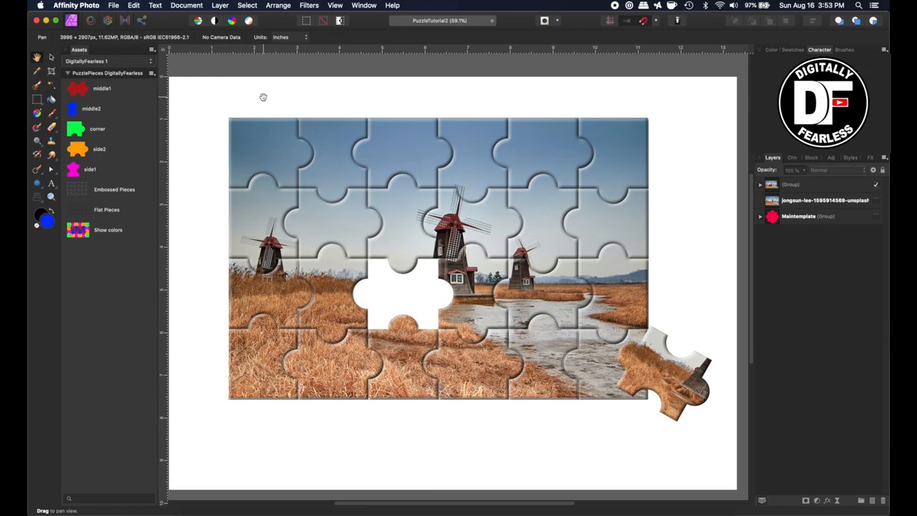
Step: Select the top Group layer holding the finished puzzle and delete it
left_click(816, 184)
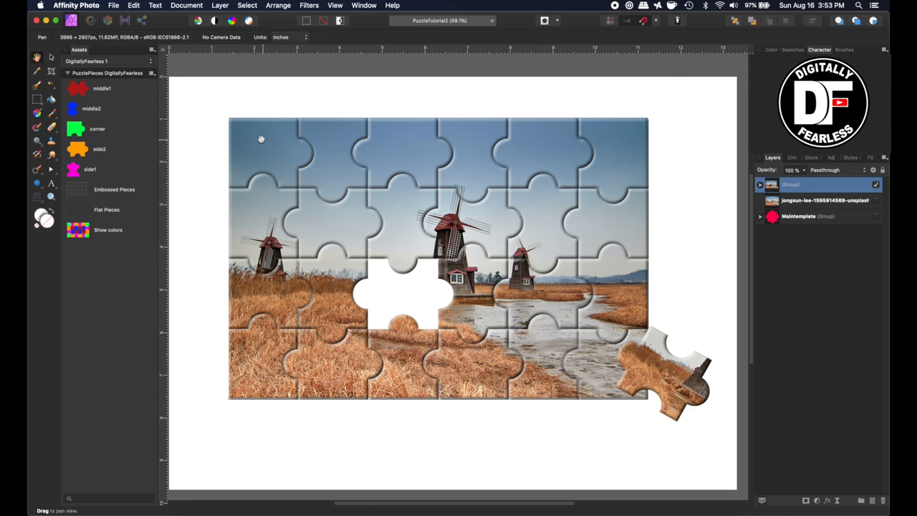
mouse_move(381, 377)
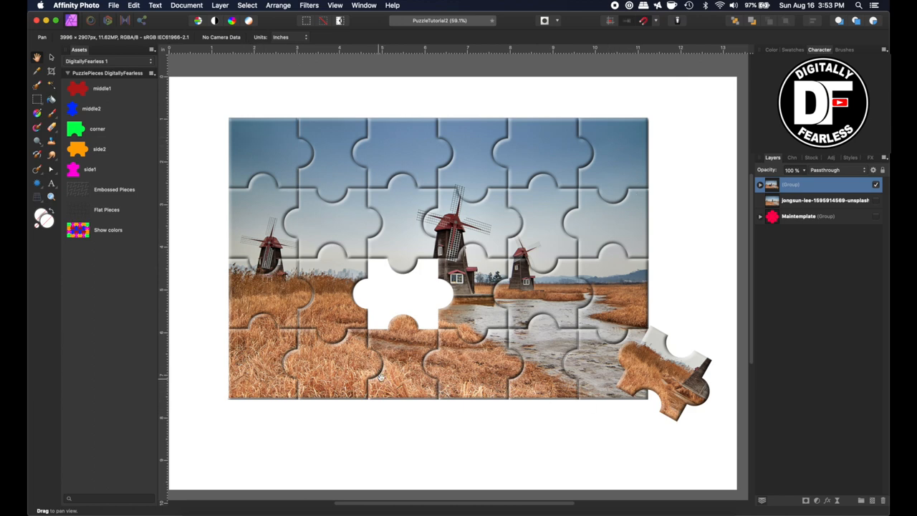
mouse_move(392, 372)
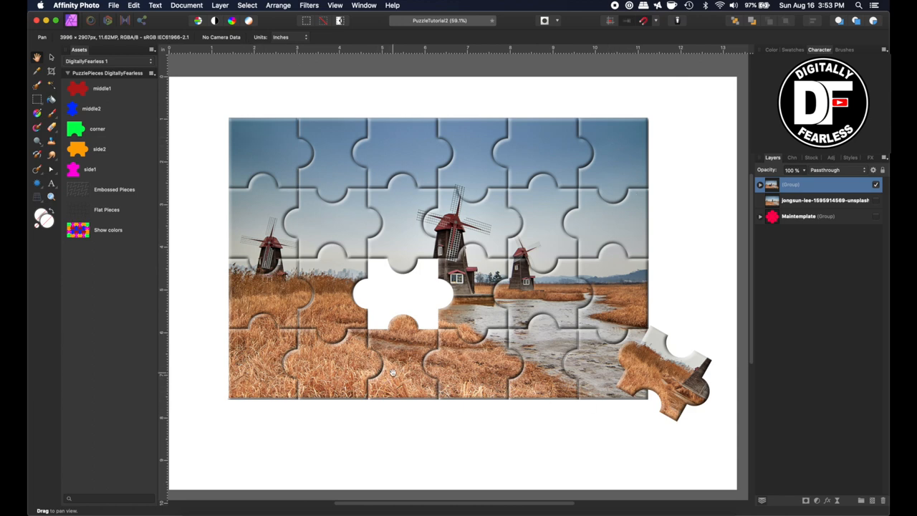
mouse_move(422, 298)
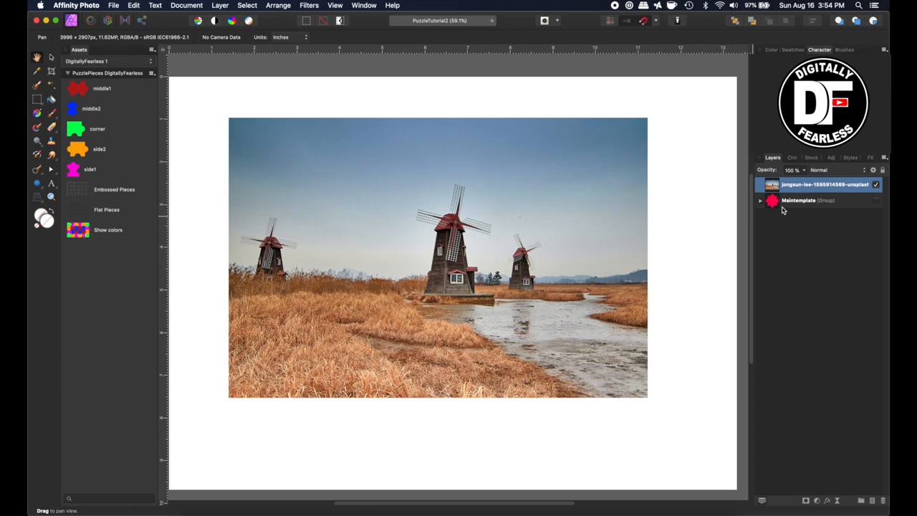
mouse_move(500, 371)
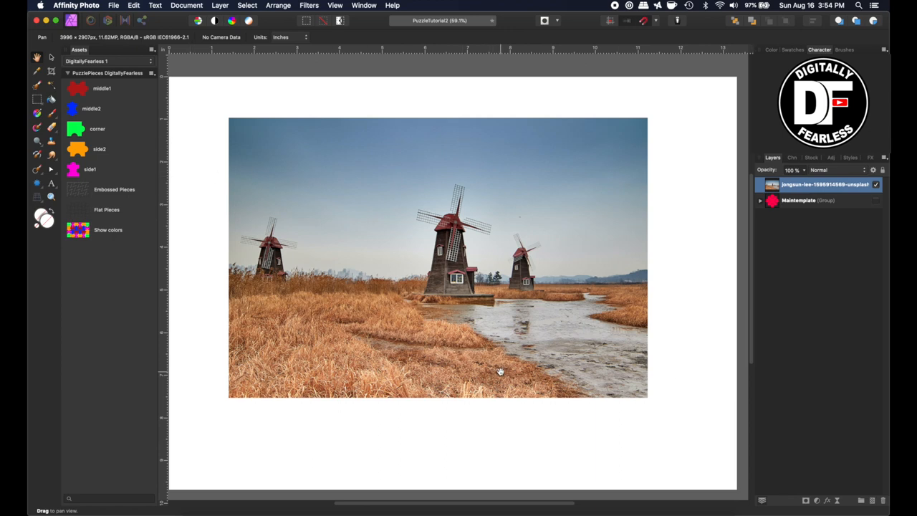
mouse_move(164, 239)
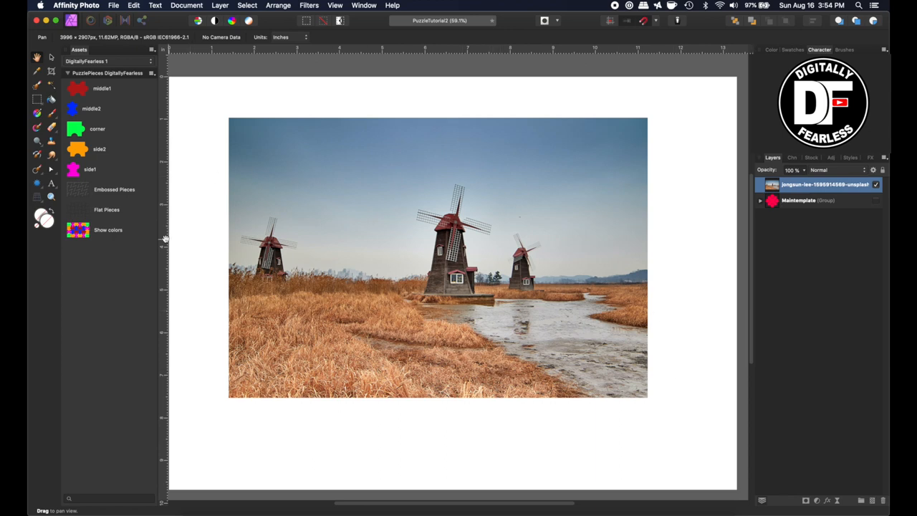
Step: Hide the windmill photo, add the Flat and Embossed Pieces assets, then show the photo again
left_click(875, 184)
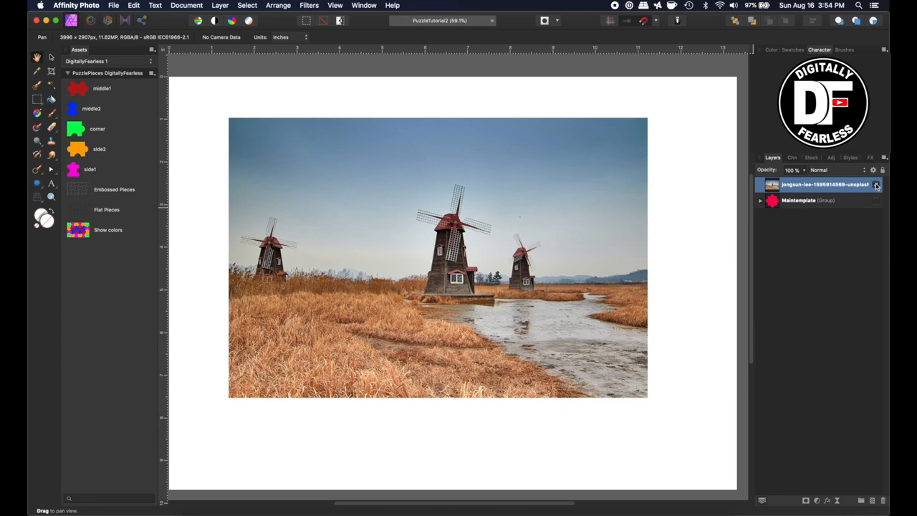
left_click(875, 184)
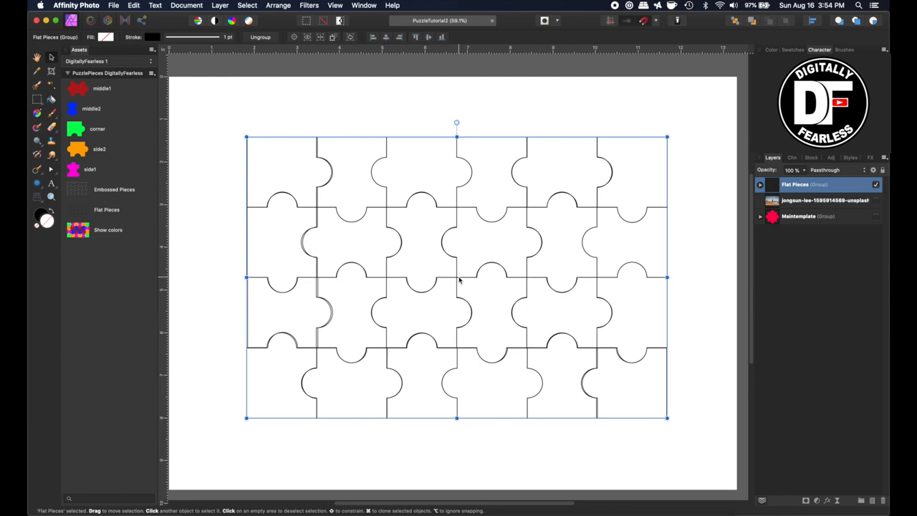
mouse_move(530, 290)
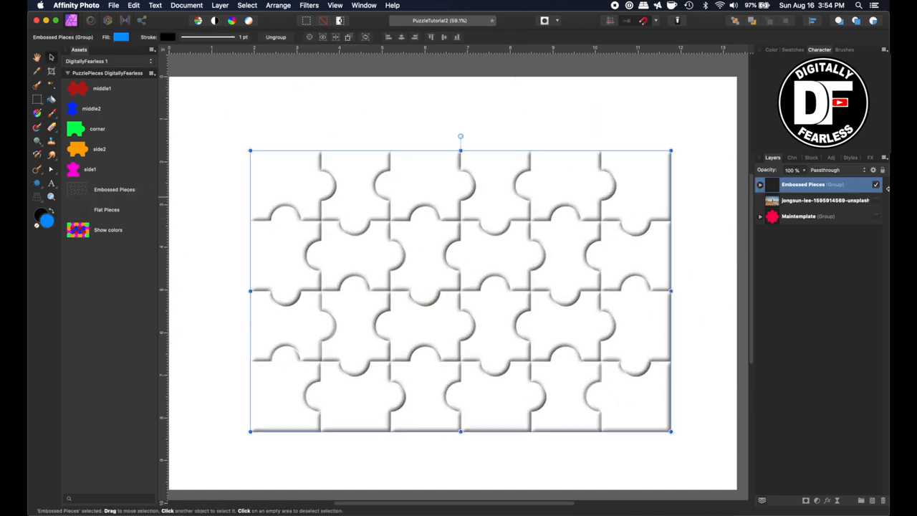
left_click(823, 199)
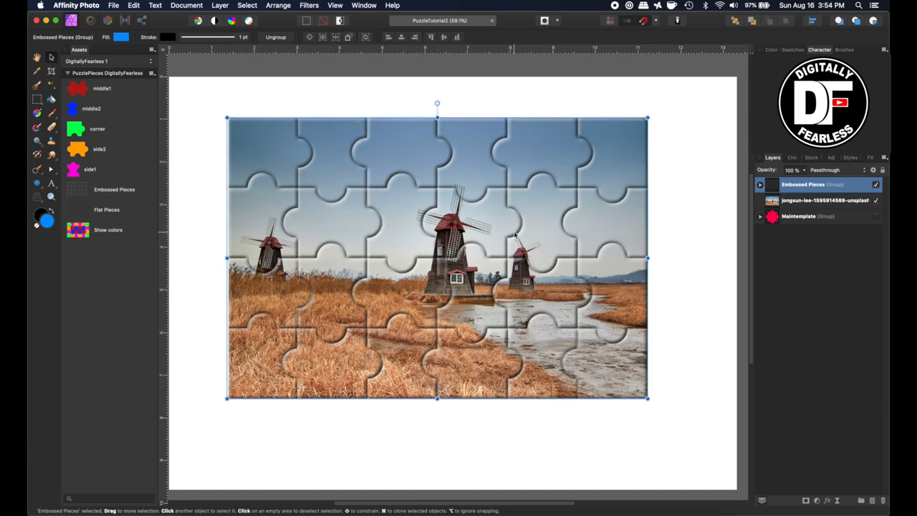
mouse_move(252, 190)
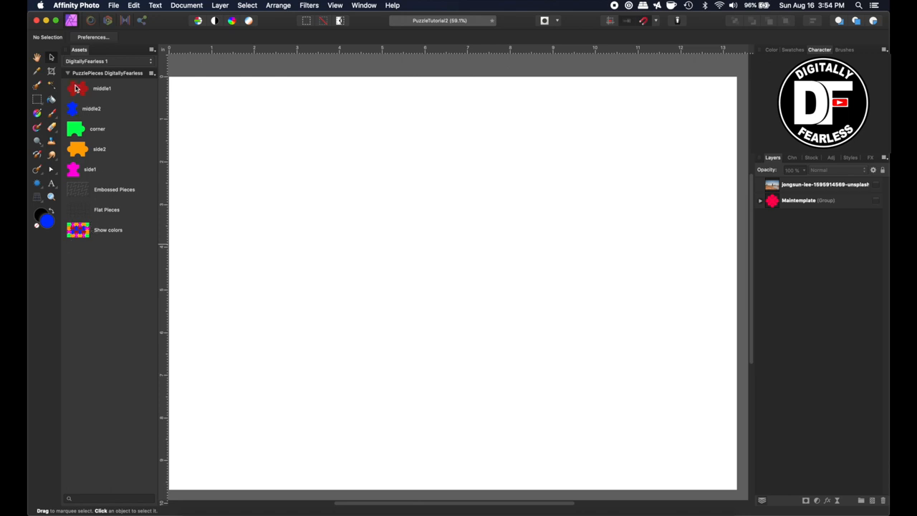
Step: Drag the red middle1, green corner, orange side2 and other piece assets onto the page
left_click_drag(77, 88, 231, 132)
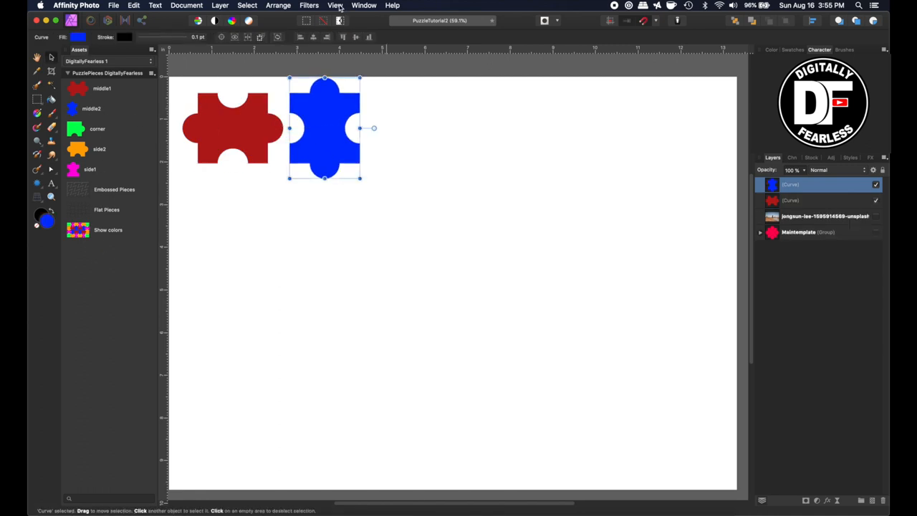
left_click(335, 5)
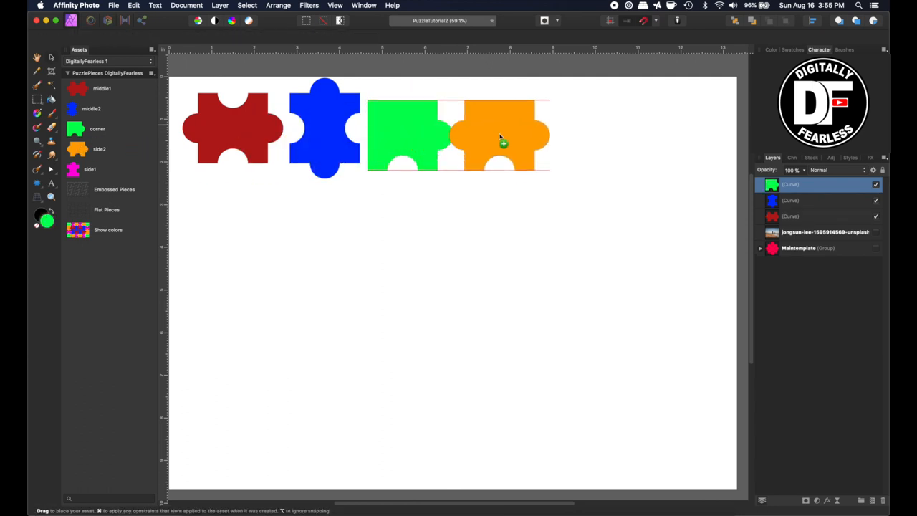
left_click(504, 129)
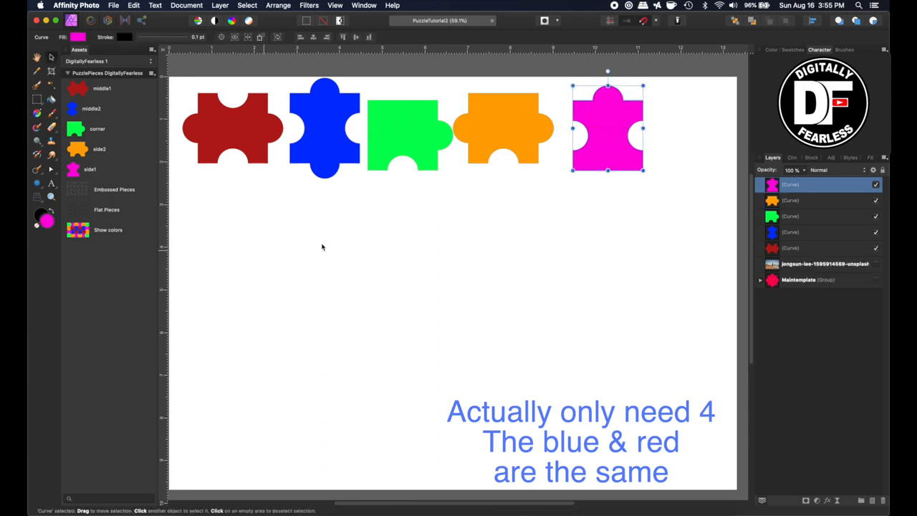
mouse_move(197, 95)
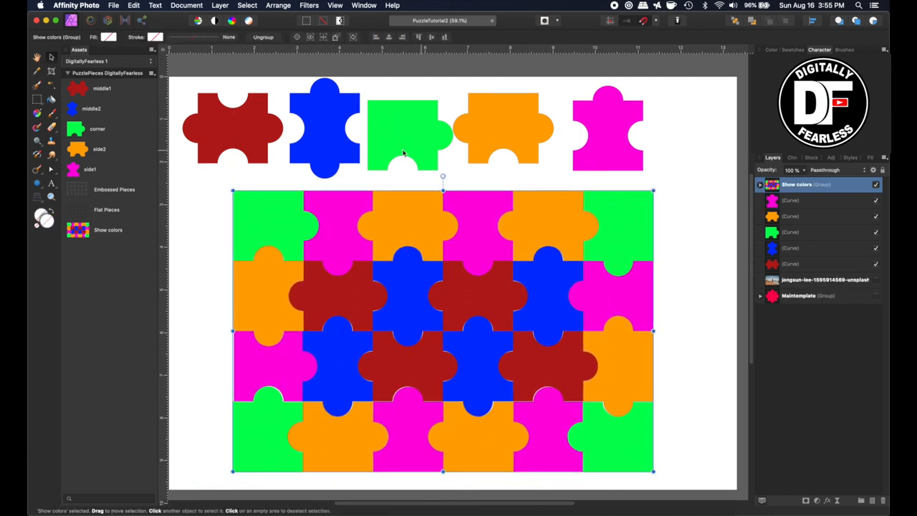
mouse_move(551, 417)
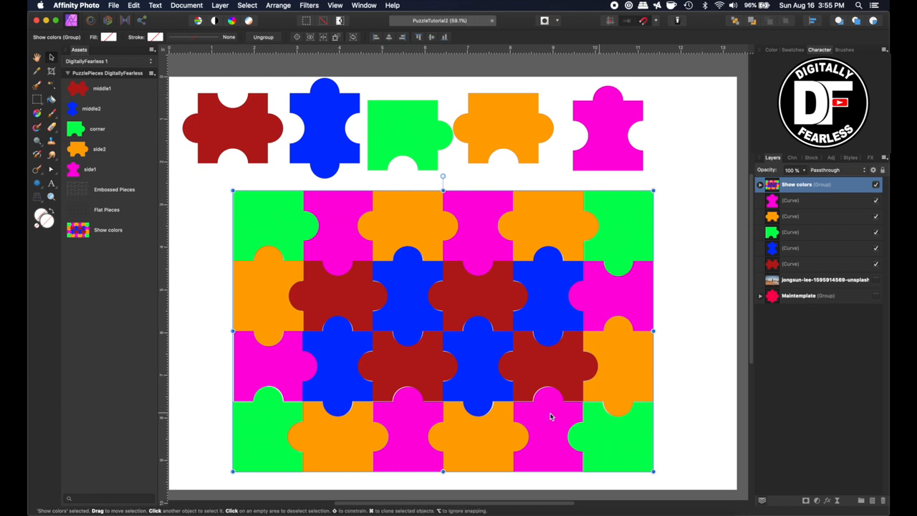
mouse_move(266, 268)
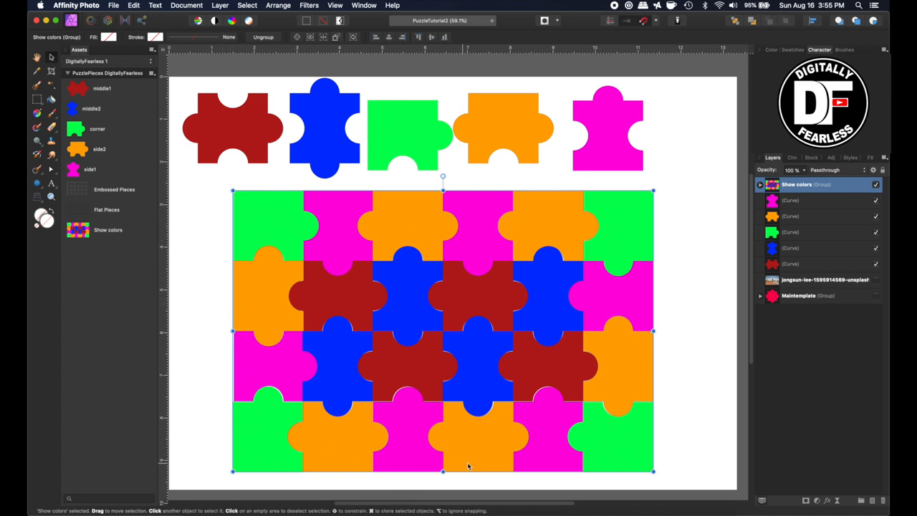
mouse_move(479, 365)
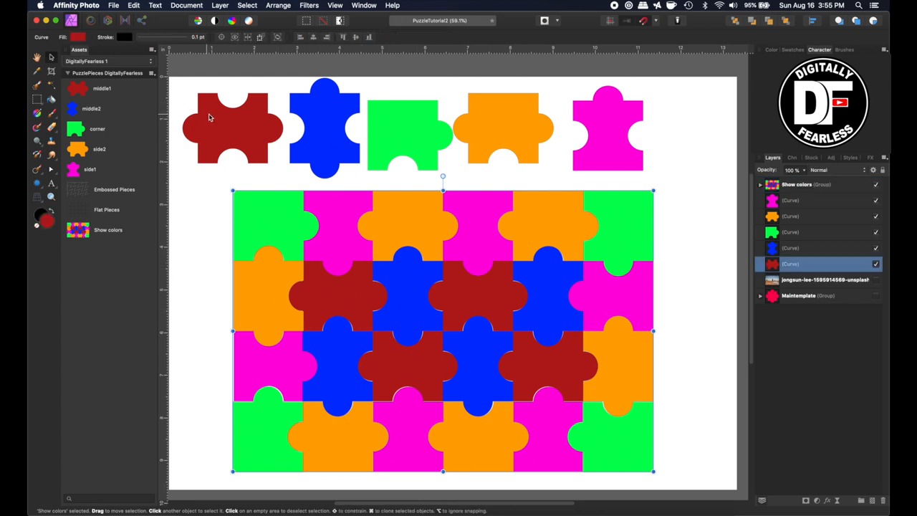
left_click(324, 128)
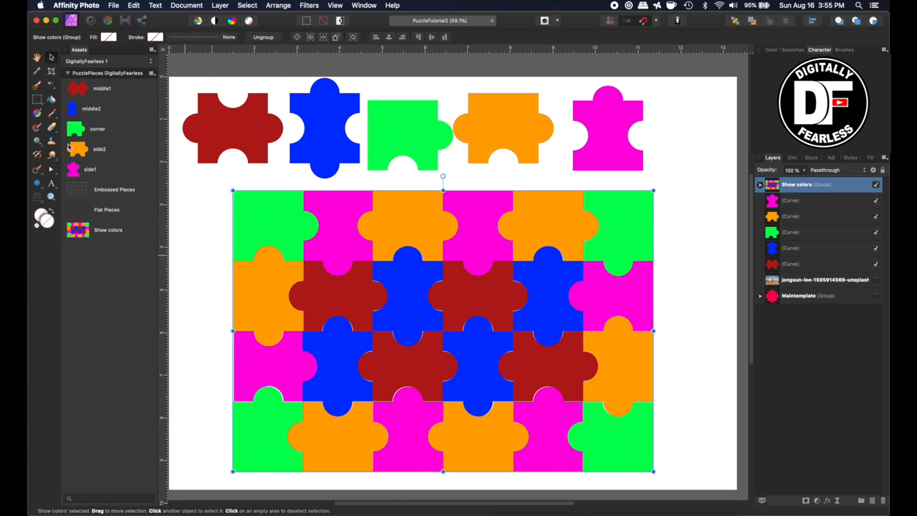
mouse_move(342, 317)
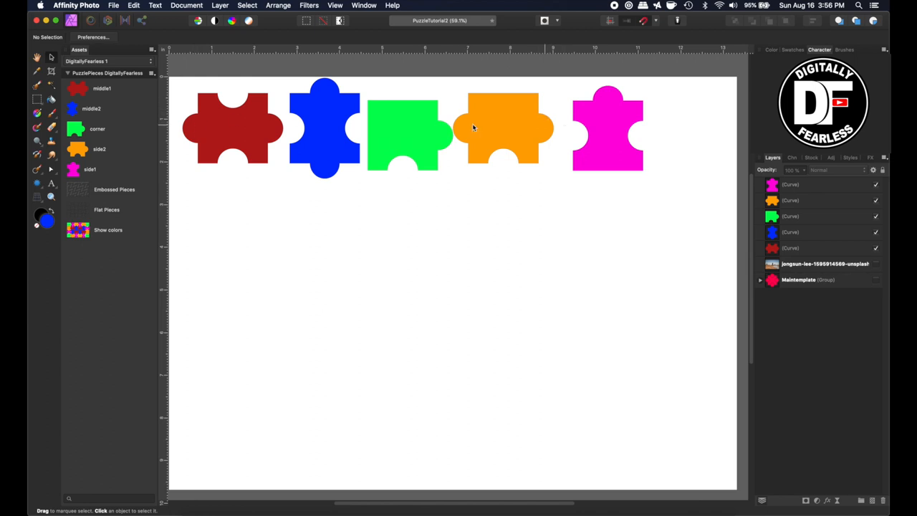
mouse_move(750, 272)
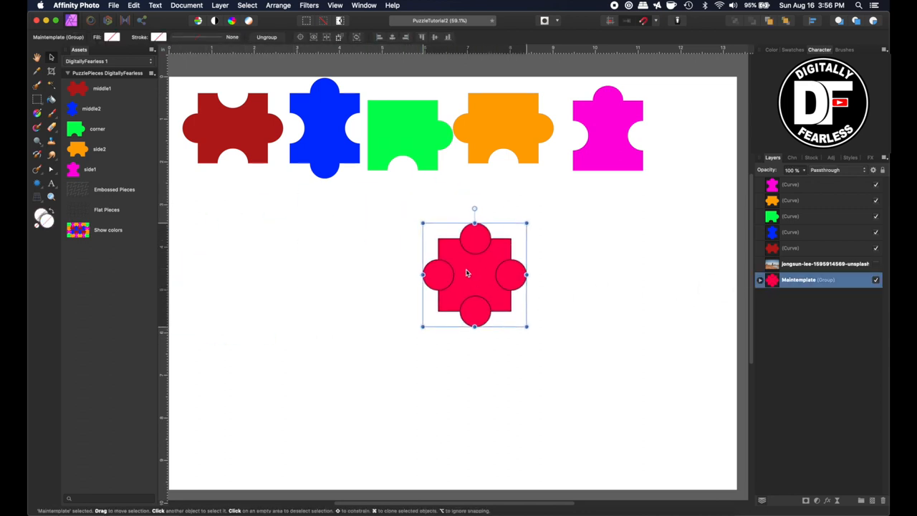
Step: Drag the red Maintemplate cross shape left until it sits below the red piece
left_click_drag(465, 273, 425, 273)
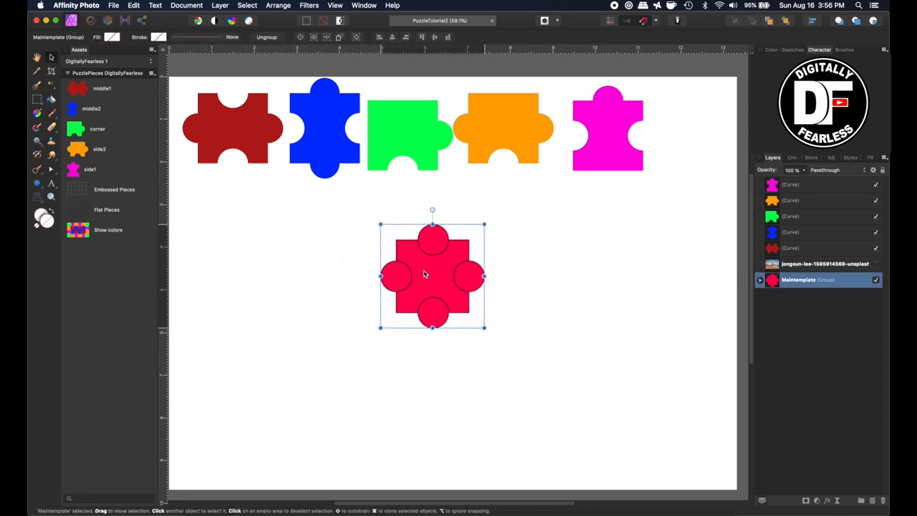
left_click_drag(432, 274, 253, 274)
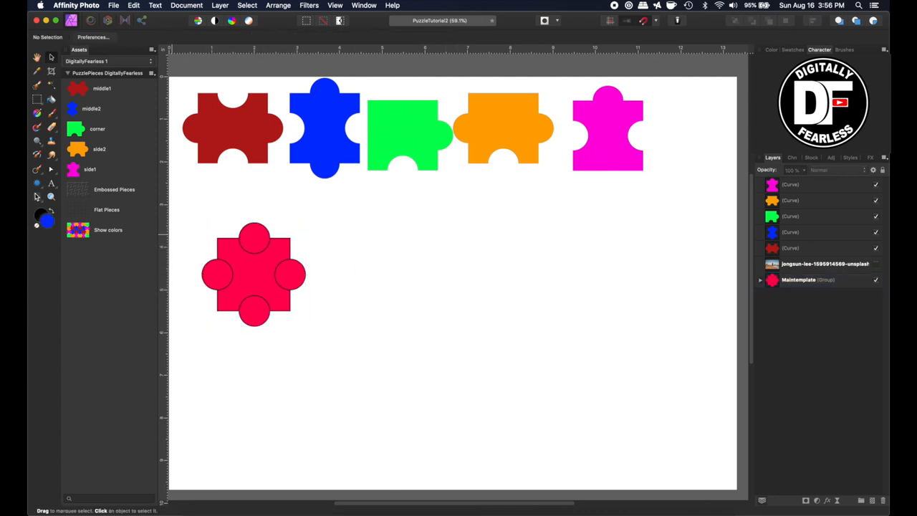
mouse_move(56, 206)
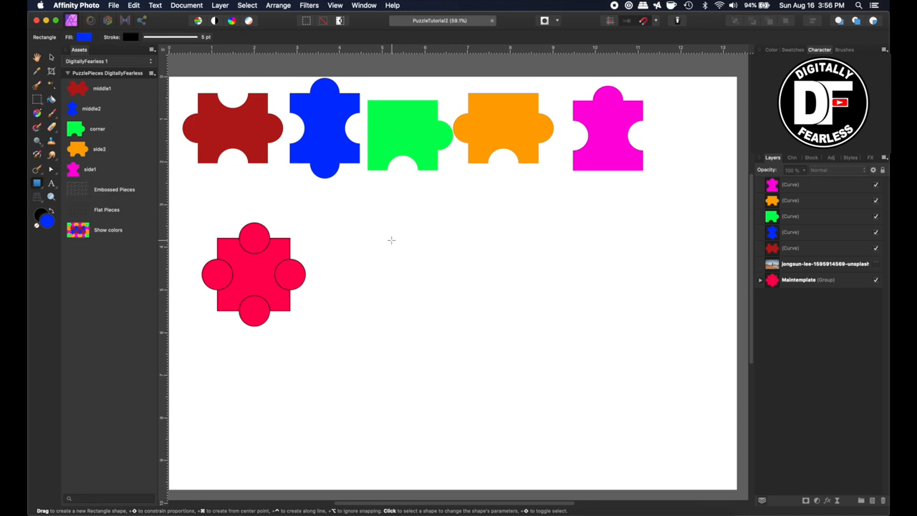
Step: Draw a blue square right of the red template, thin its stroke, and level it
left_click_drag(392, 240, 462, 310)
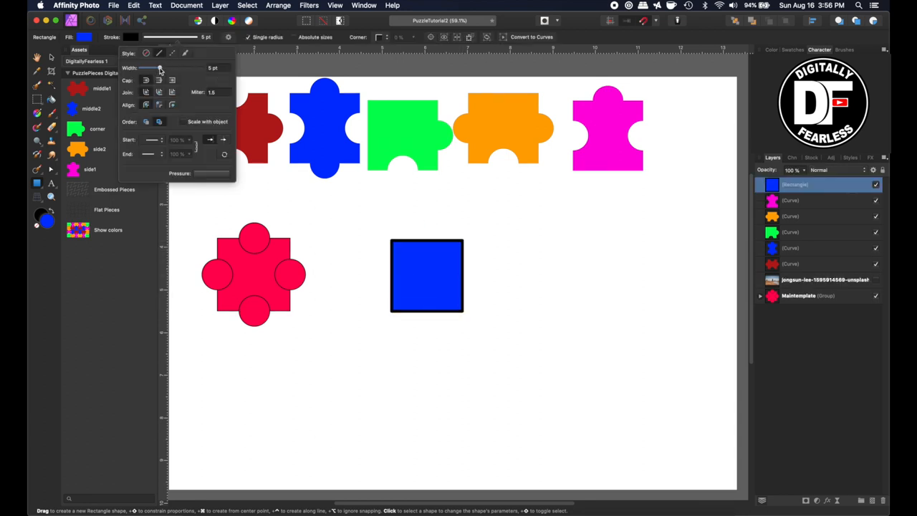
left_click_drag(159, 67, 156, 68)
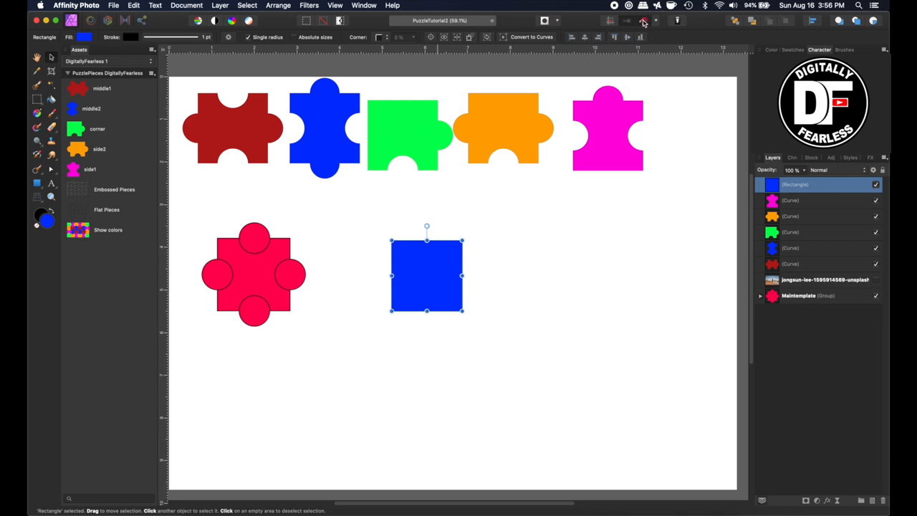
left_click_drag(426, 276, 441, 276)
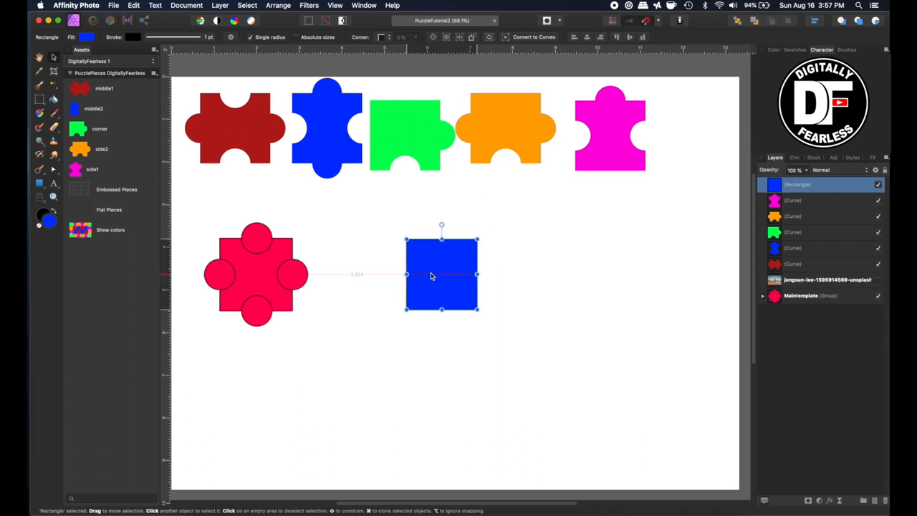
left_click_drag(442, 275, 455, 283)
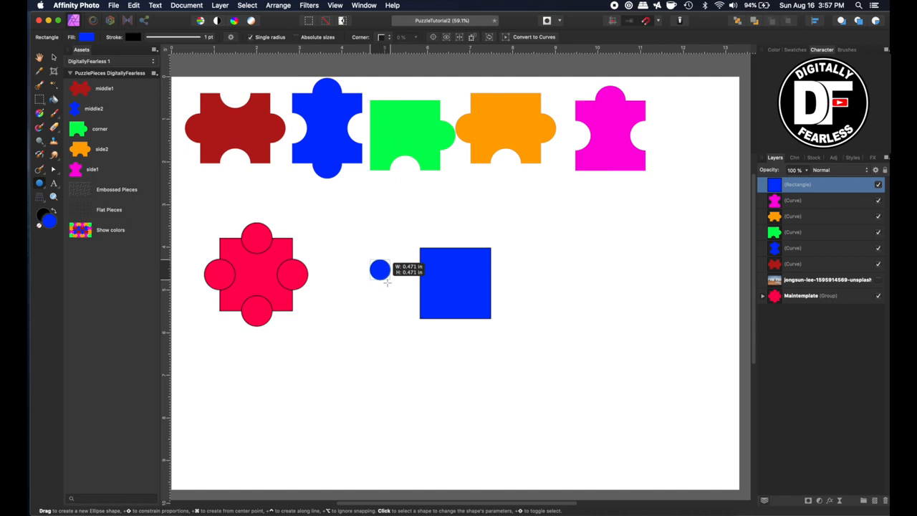
Step: Draw a small blue circle and centre it on the square's left edge
left_click_drag(380, 269, 396, 290)
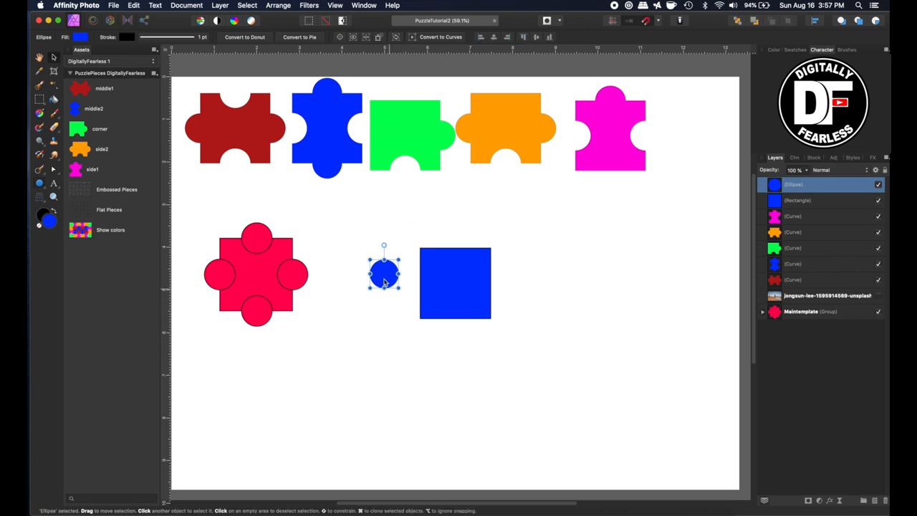
left_click_drag(383, 271, 408, 282)
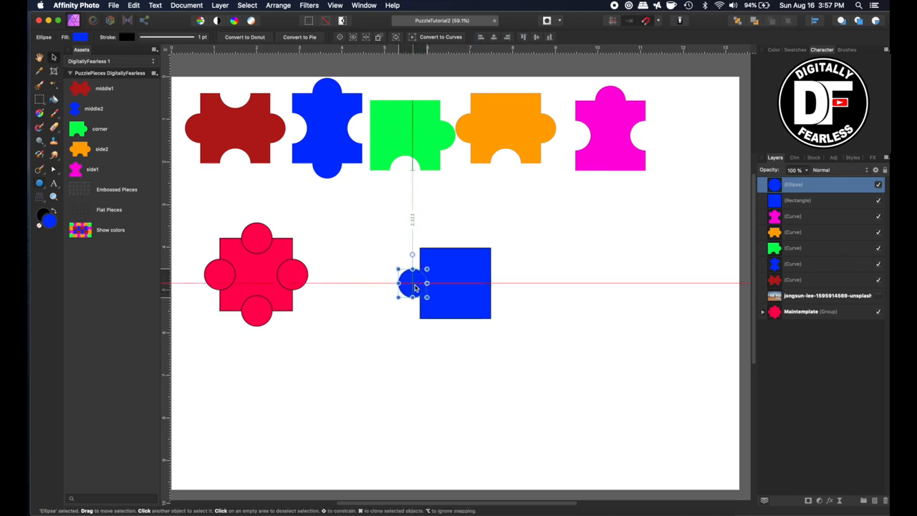
left_click_drag(409, 281, 419, 281)
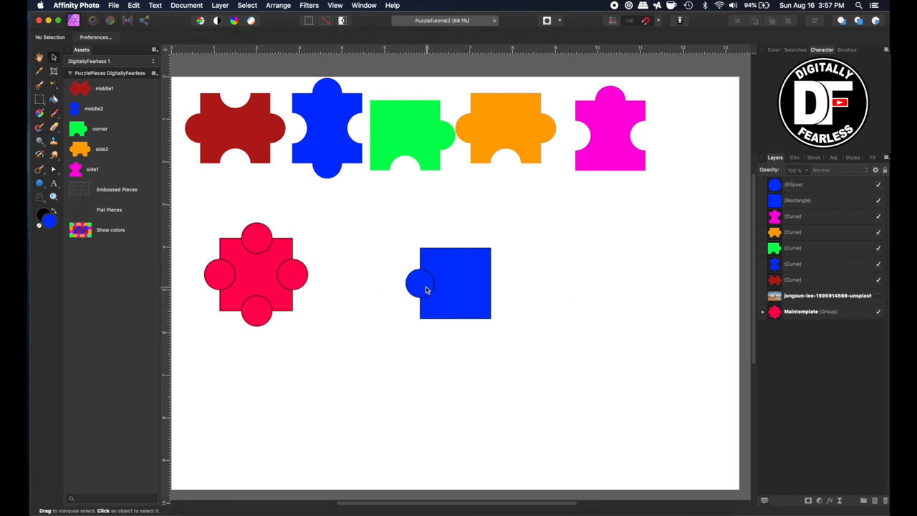
Step: Duplicate the circle and centre copies on the square's top and bottom edges
left_click(422, 283)
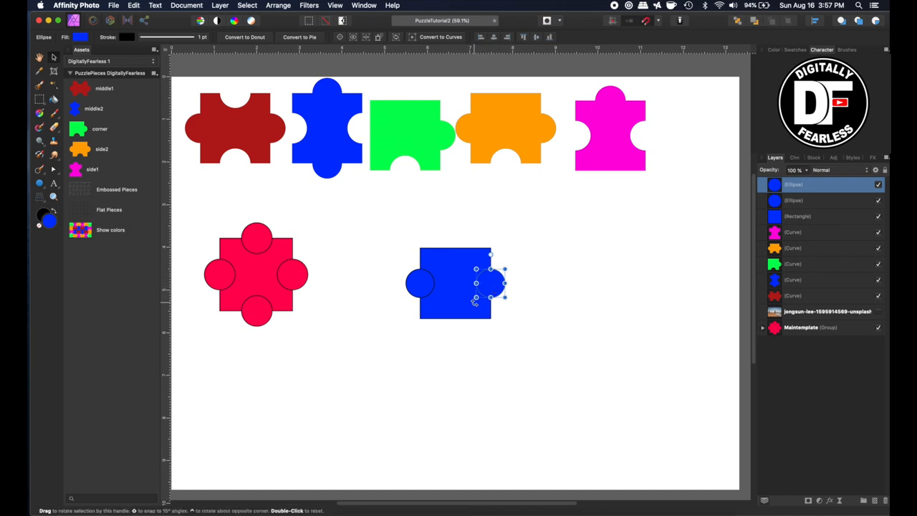
mouse_move(534, 286)
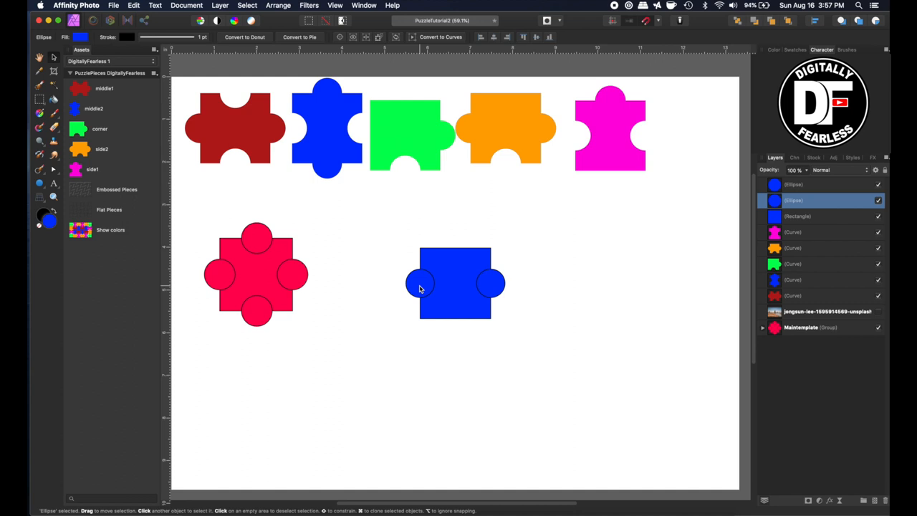
left_click(419, 282)
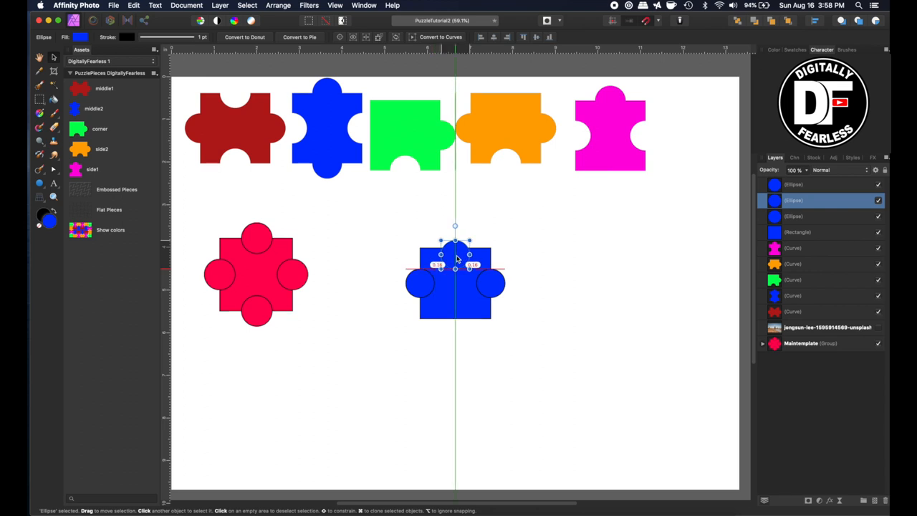
left_click_drag(455, 255, 455, 222)
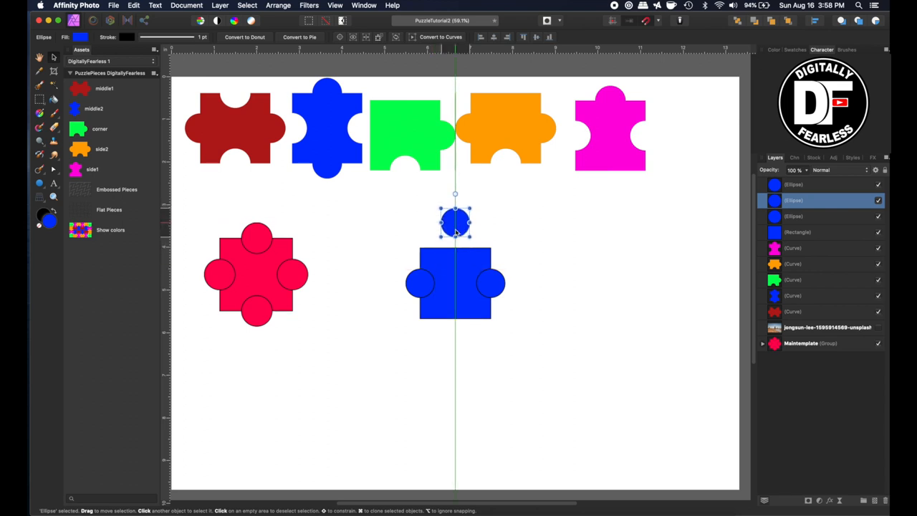
left_click_drag(454, 221, 455, 240)
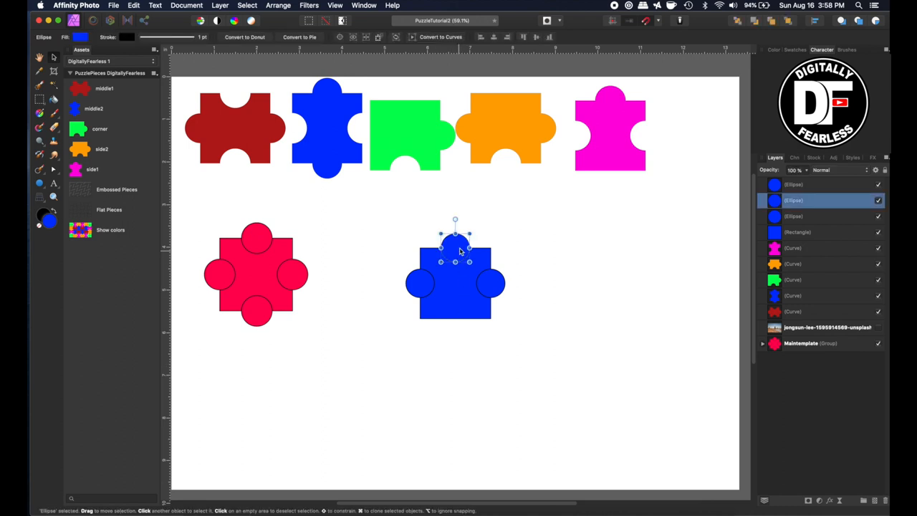
mouse_move(464, 247)
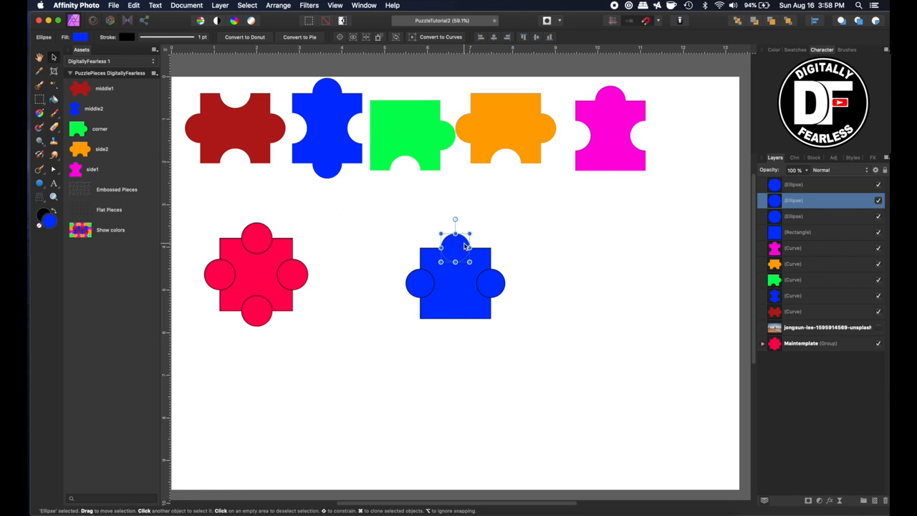
mouse_move(462, 252)
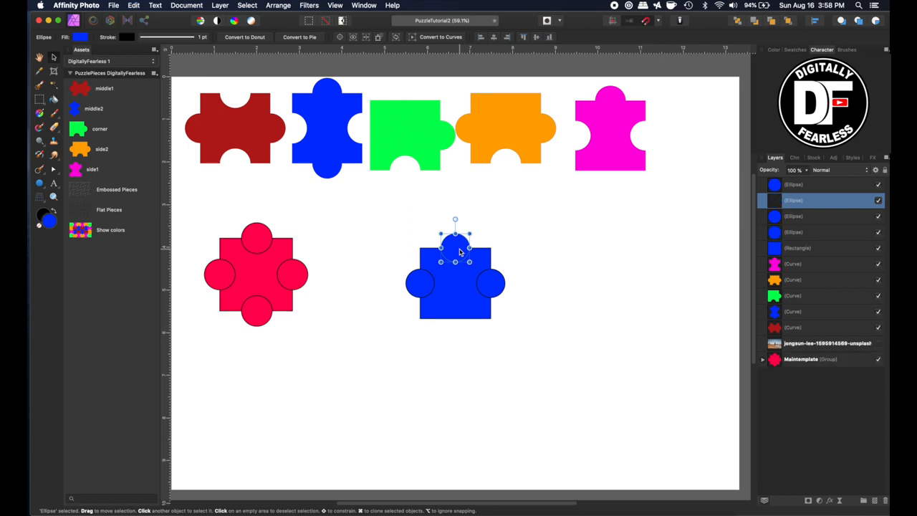
left_click_drag(455, 244, 455, 344)
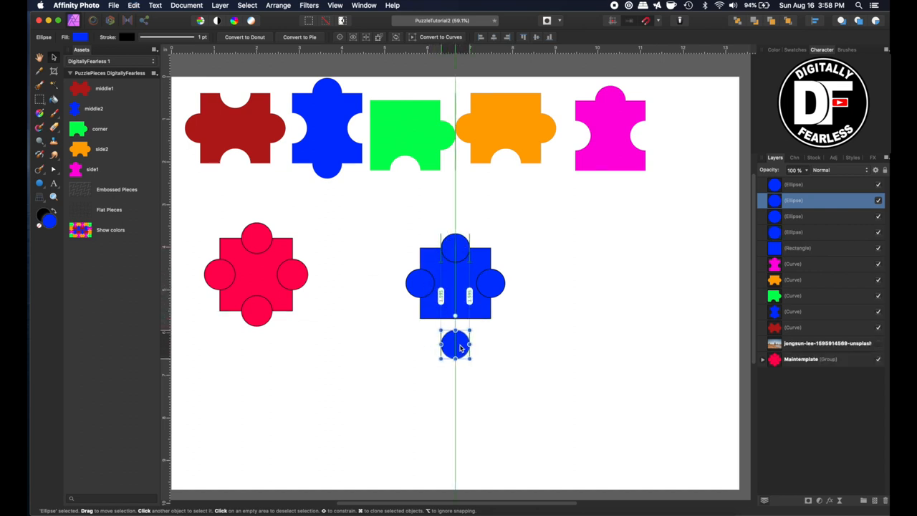
left_click_drag(455, 345, 454, 330)
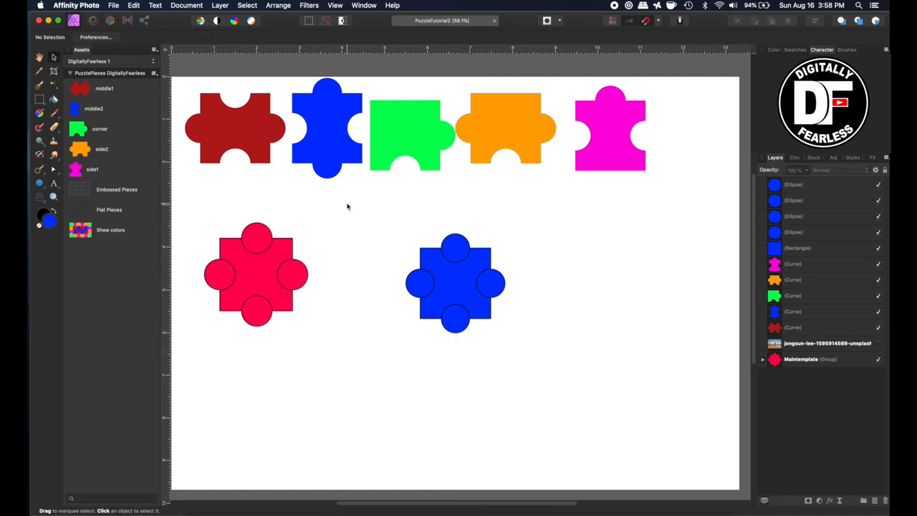
Step: Option-drag the red cross template to place a copy to its right
left_click(455, 283)
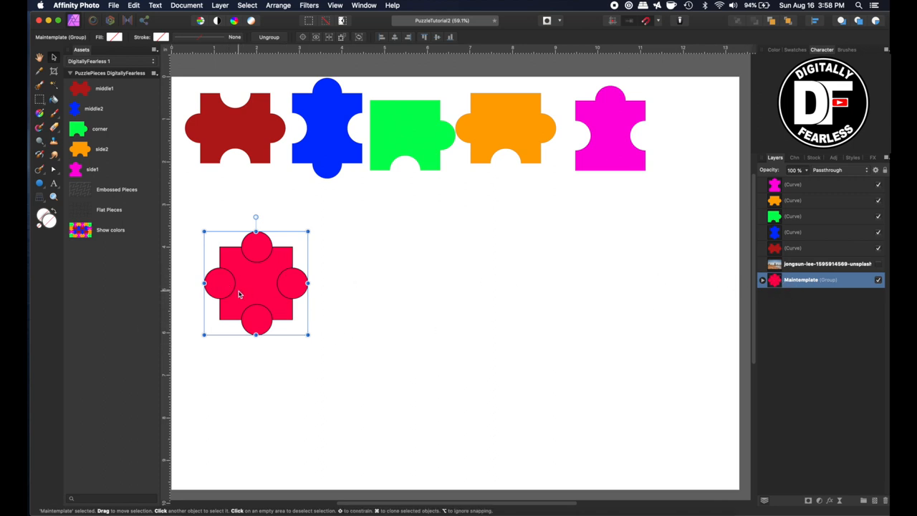
left_click_drag(256, 282, 444, 285)
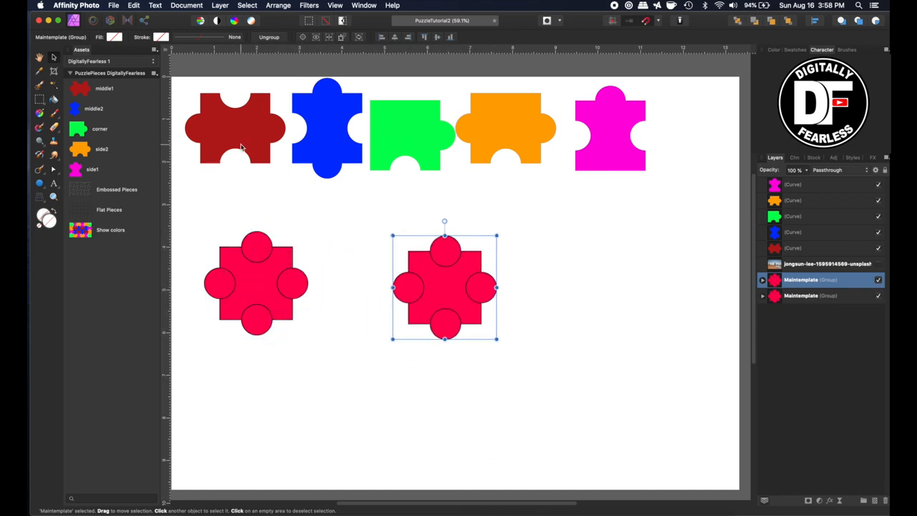
mouse_move(224, 70)
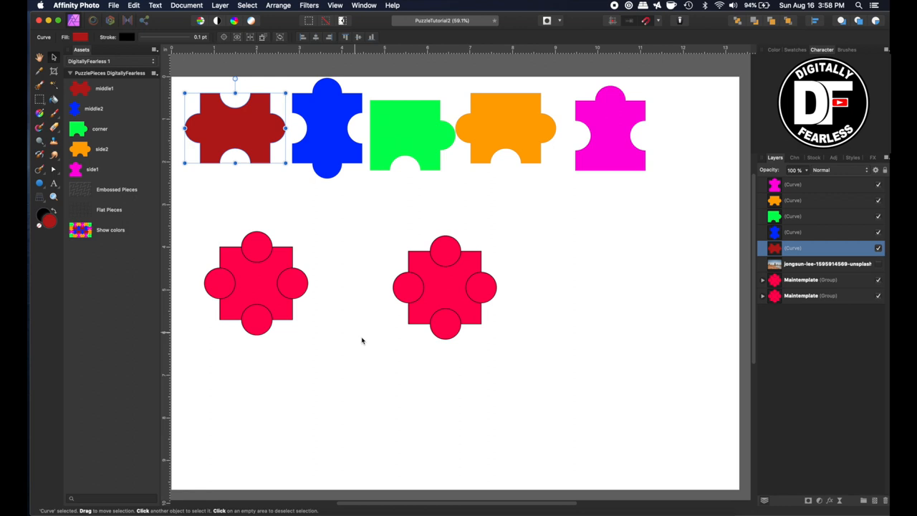
mouse_move(451, 285)
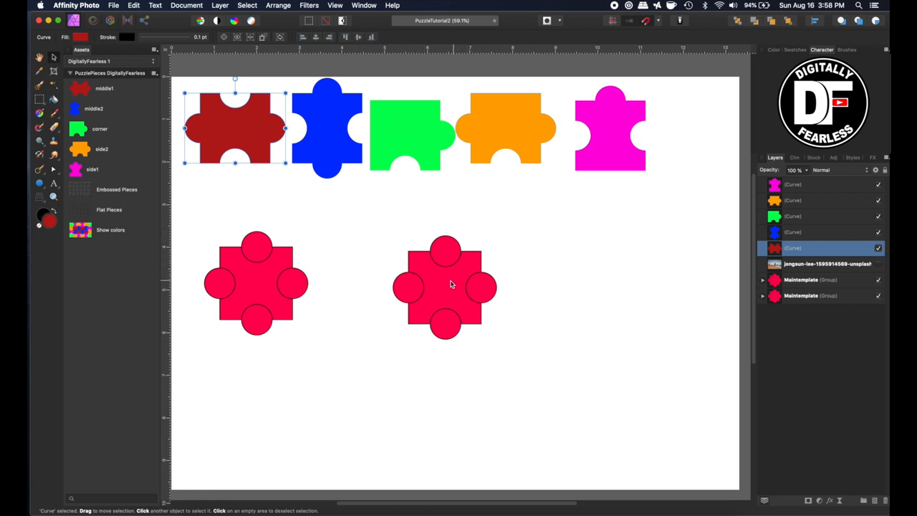
mouse_move(412, 265)
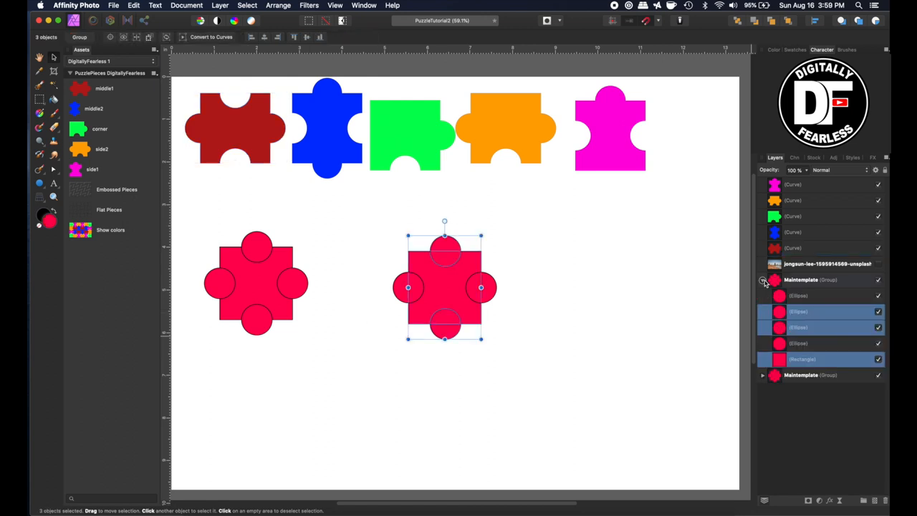
Step: Ungroup the copy, subtract top and bottom circles from the square, then add the side circles
left_click(761, 279)
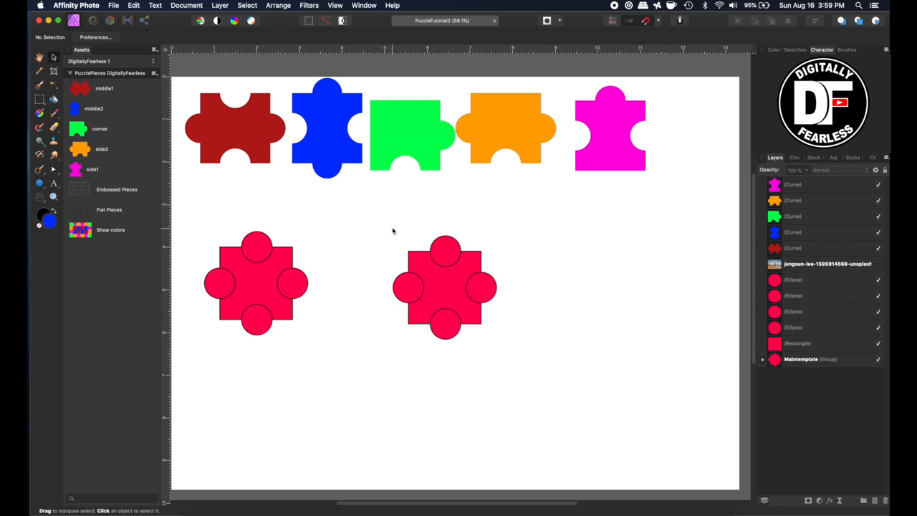
left_click_drag(399, 216, 449, 326)
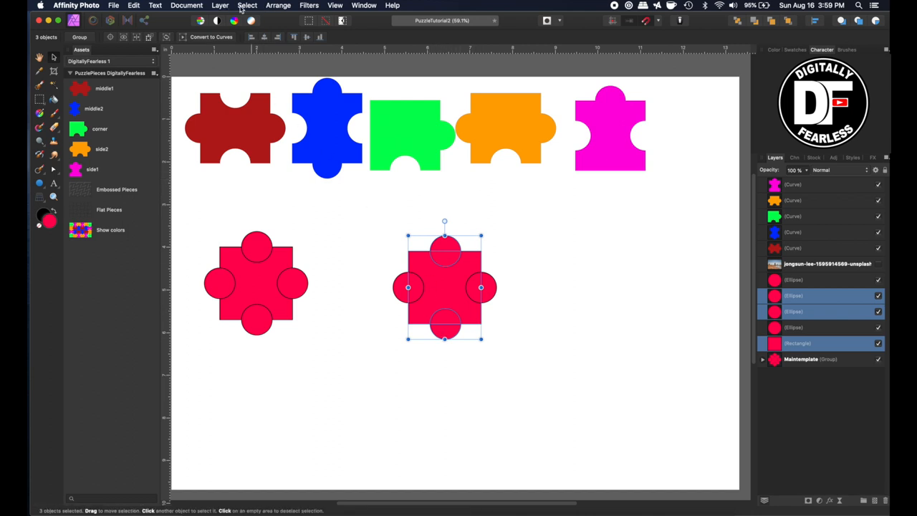
left_click(220, 5)
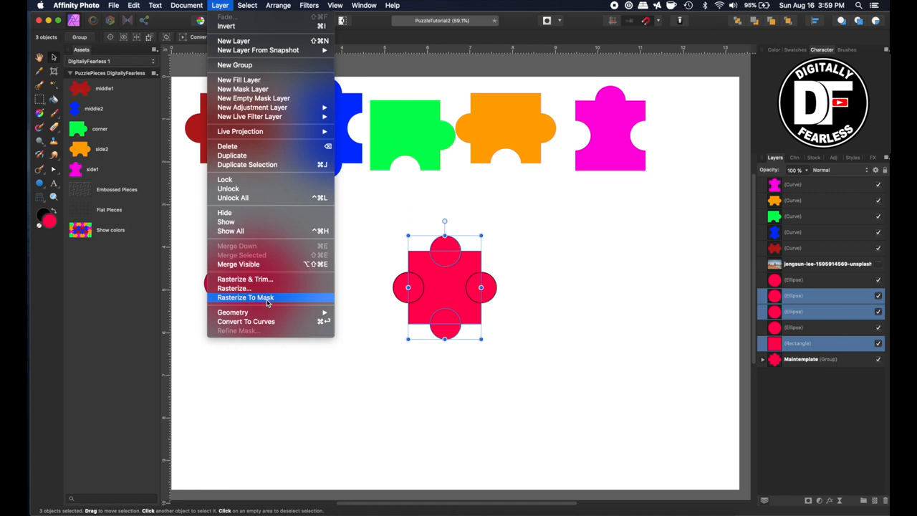
left_click(233, 312)
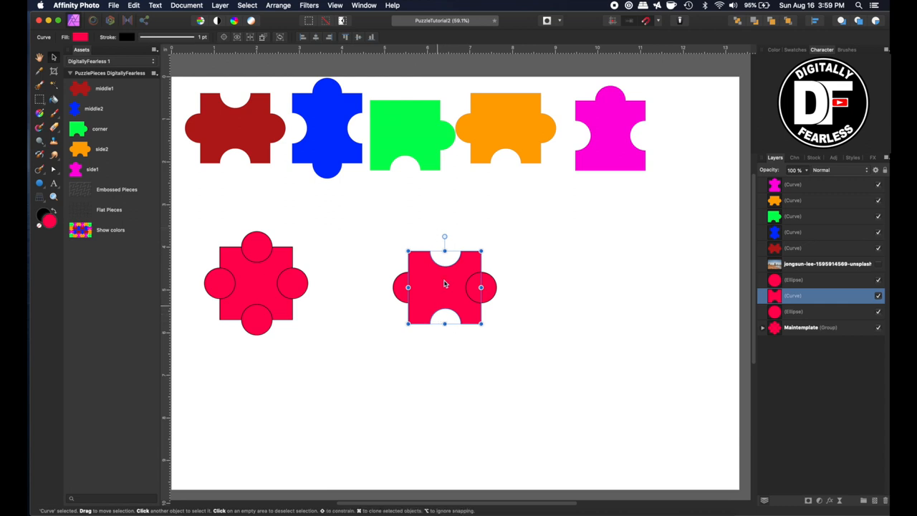
mouse_move(350, 218)
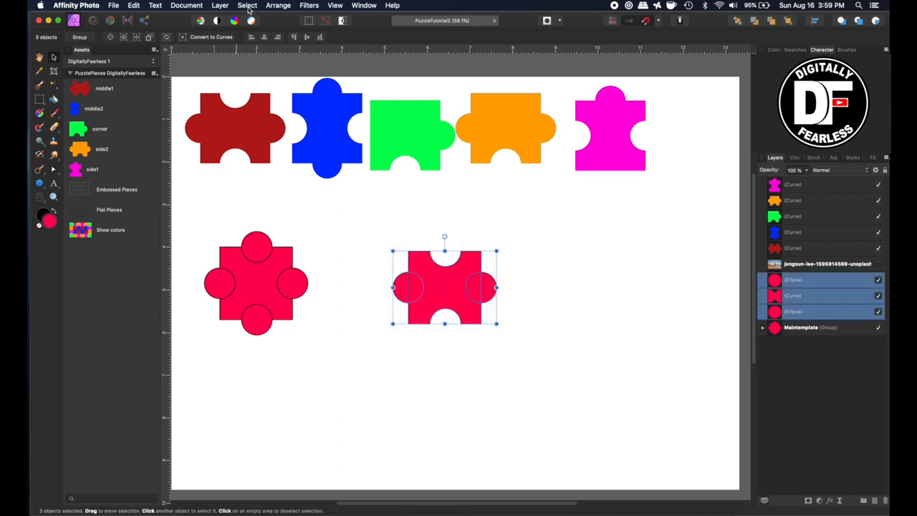
left_click(220, 5)
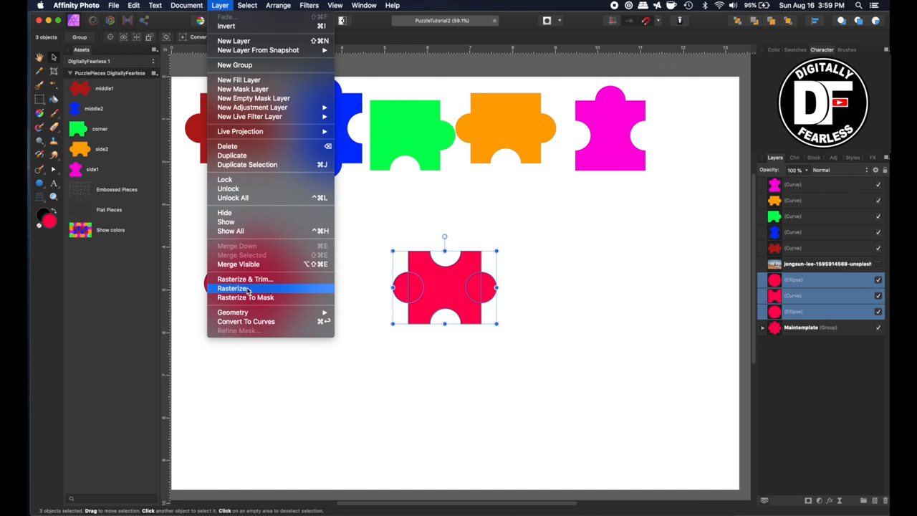
left_click(234, 288)
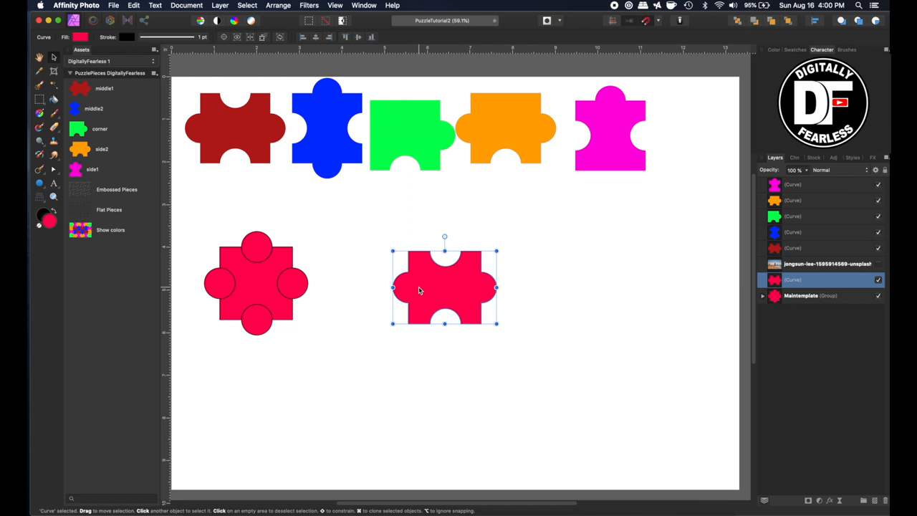
mouse_move(483, 308)
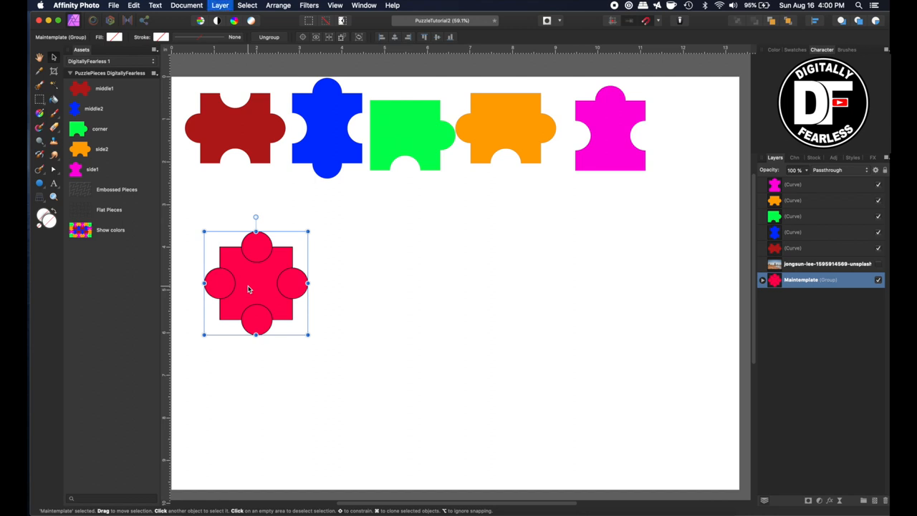
Step: Place another copy of the red template to the right, ungroup it, and remove a circle
left_click_drag(255, 283, 446, 283)
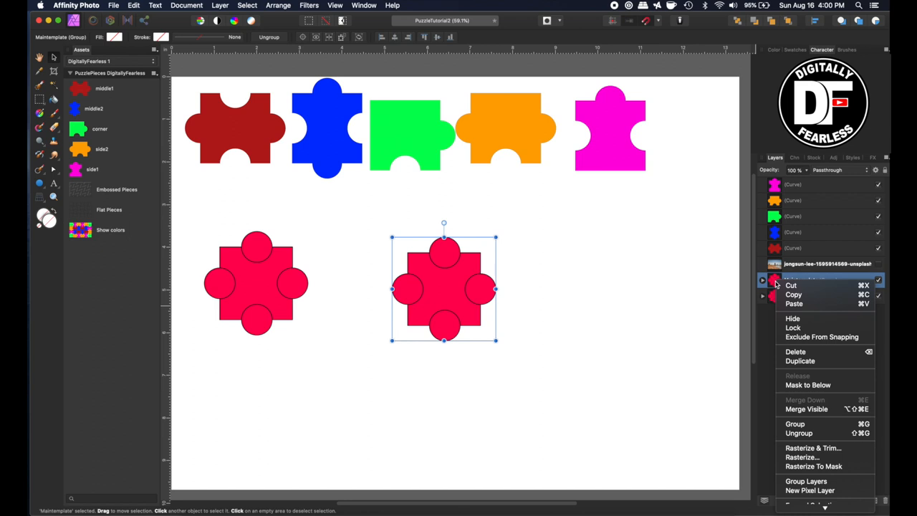
left_click(798, 433)
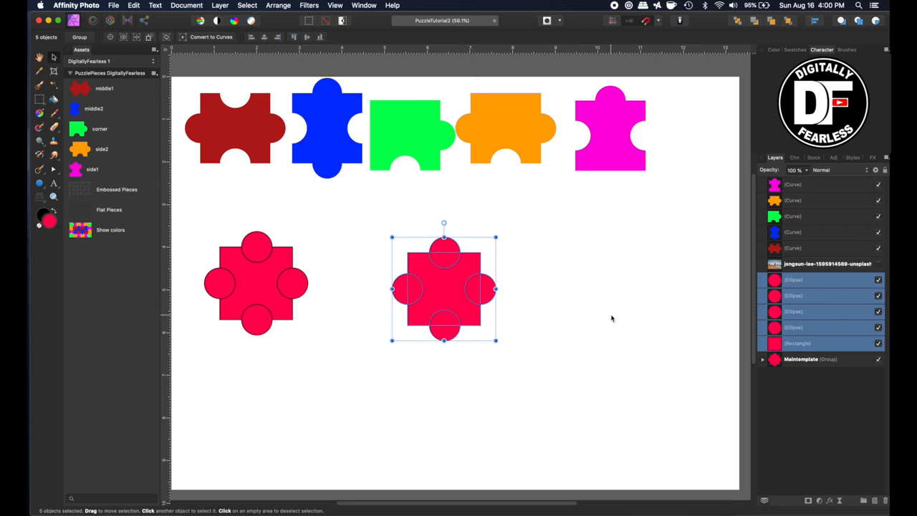
left_click(444, 251)
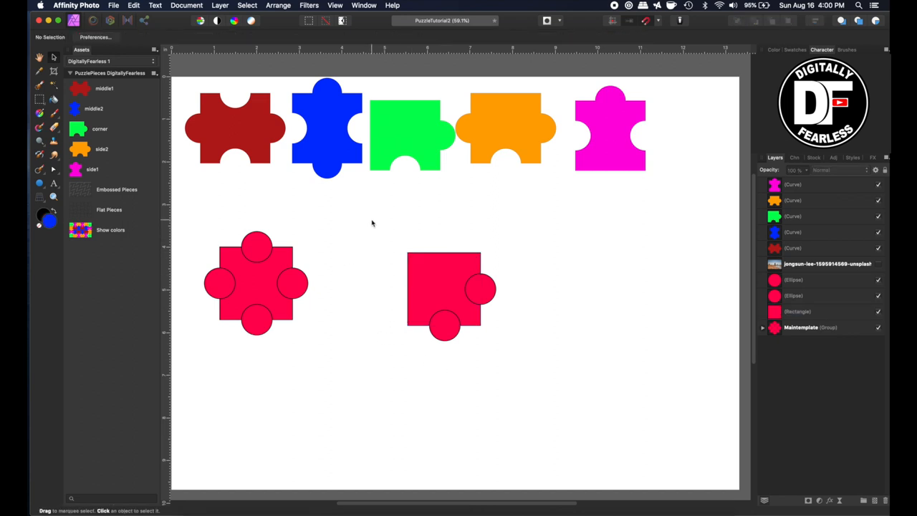
Step: Subtract the bottom circle from the square and add the right circle, forming a corner piece
left_click_drag(371, 220, 485, 372)
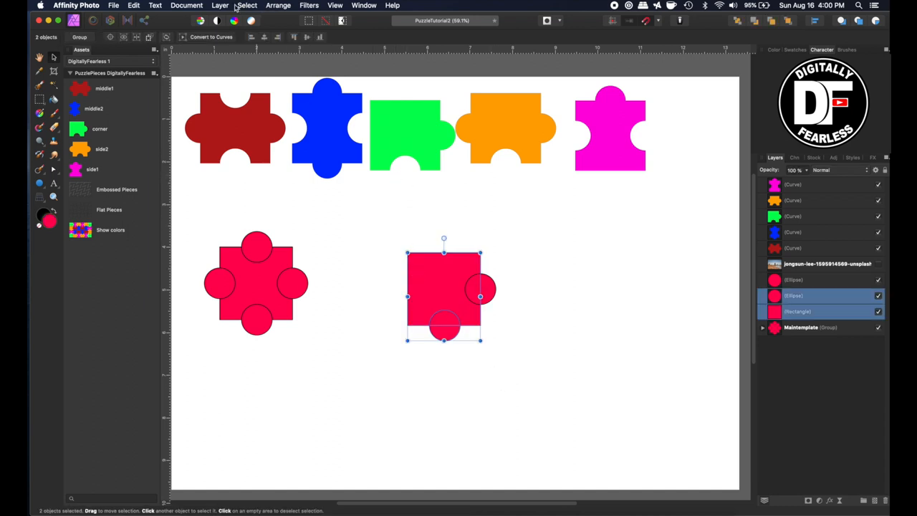
left_click(220, 5)
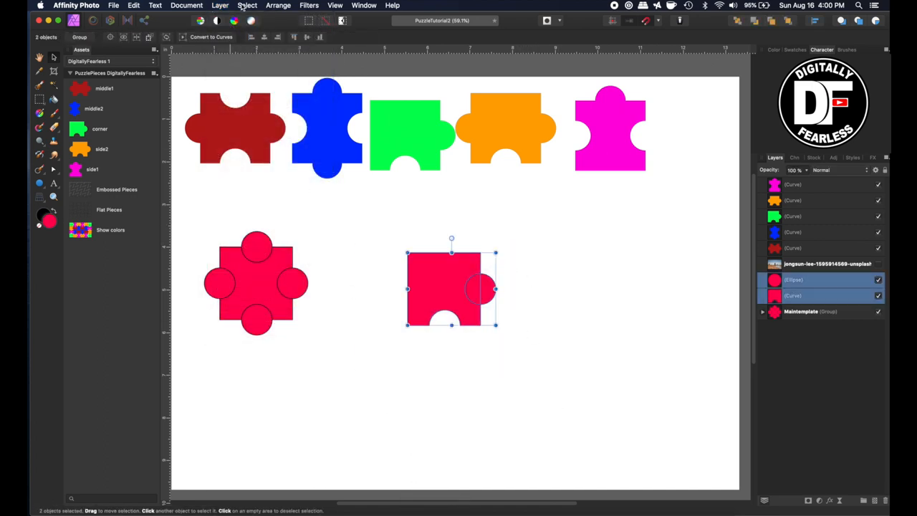
left_click(220, 5)
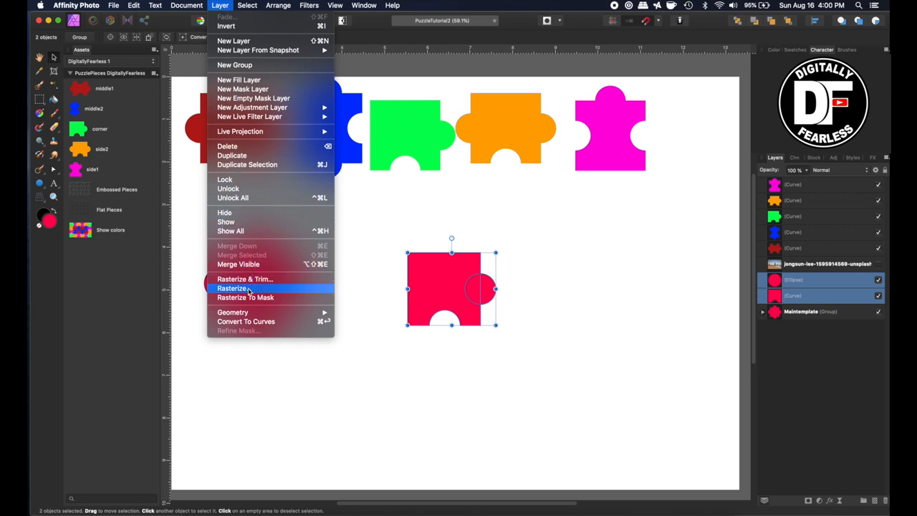
left_click(232, 288)
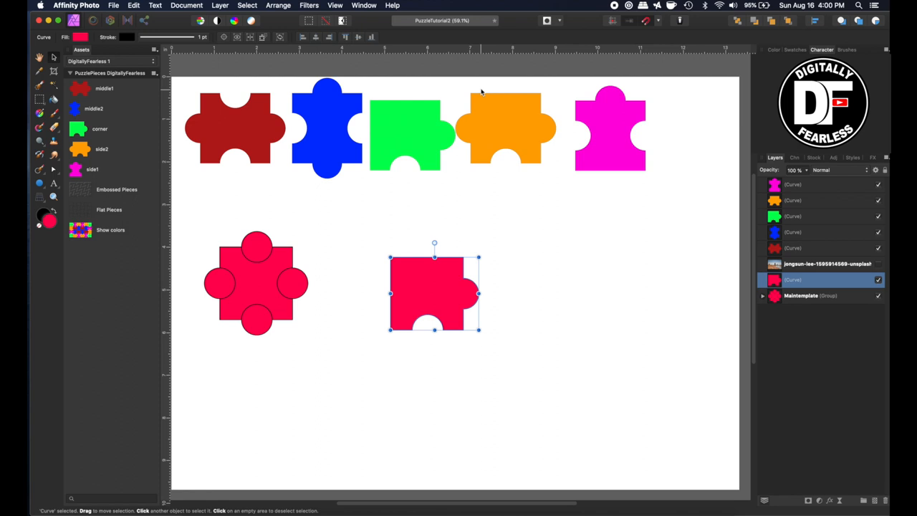
mouse_move(283, 269)
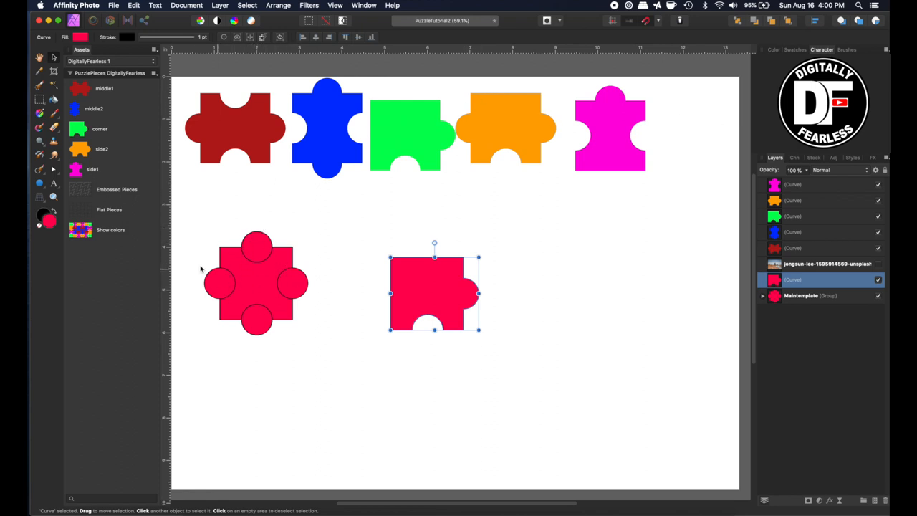
mouse_move(229, 258)
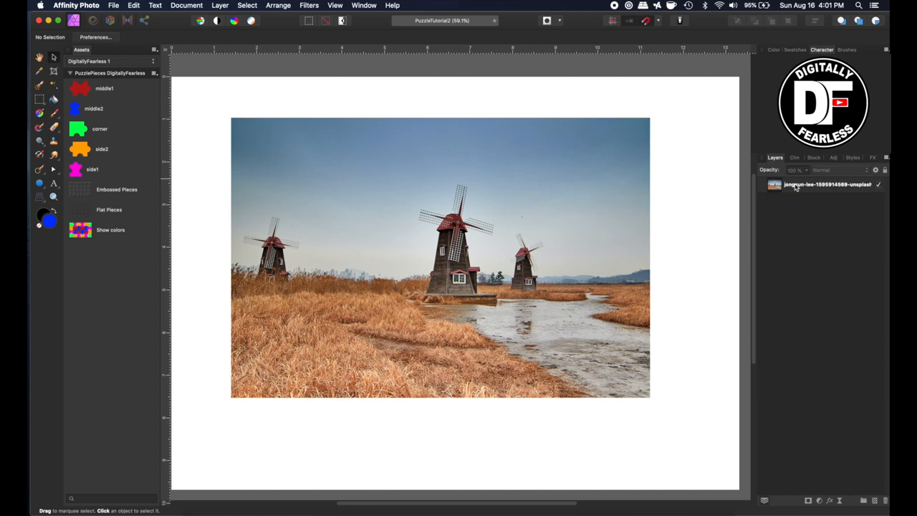
mouse_move(839, 279)
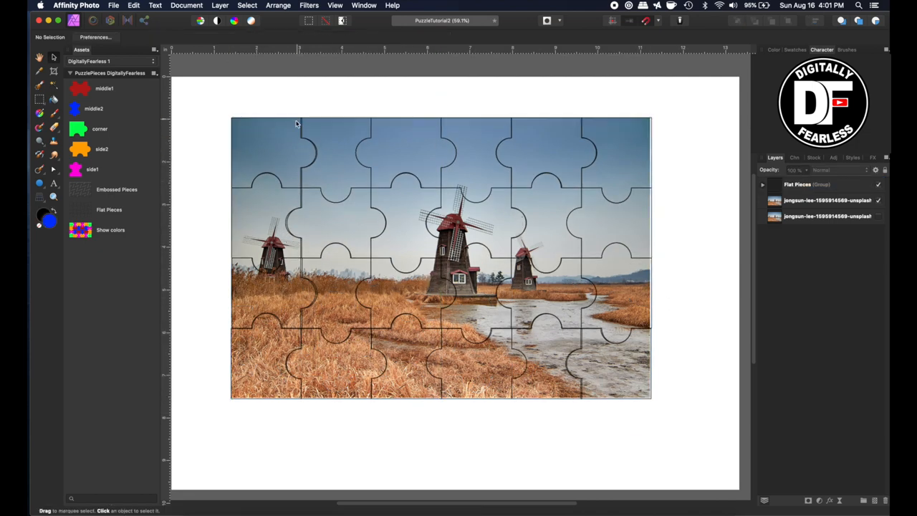
Step: Select the flat jigsaw grid, test-resize it, then size it back to fit the photo
left_click(827, 200)
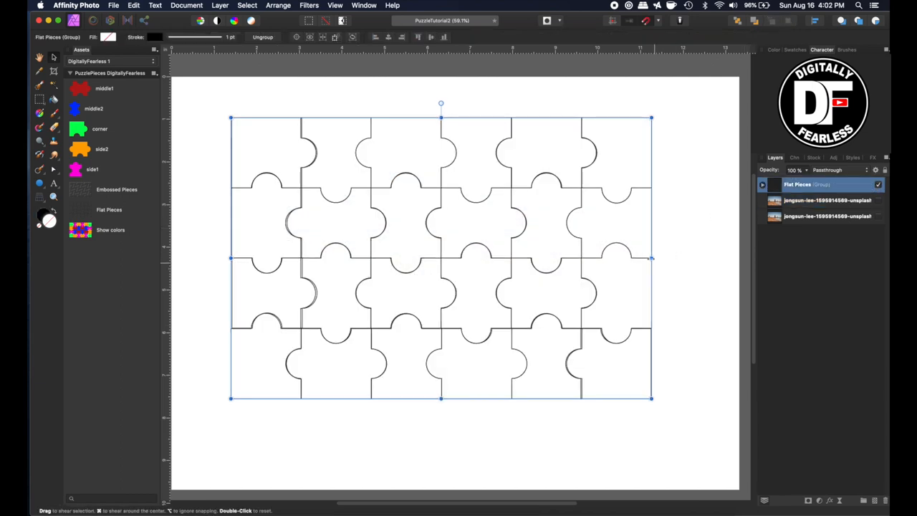
left_click_drag(650, 258, 454, 258)
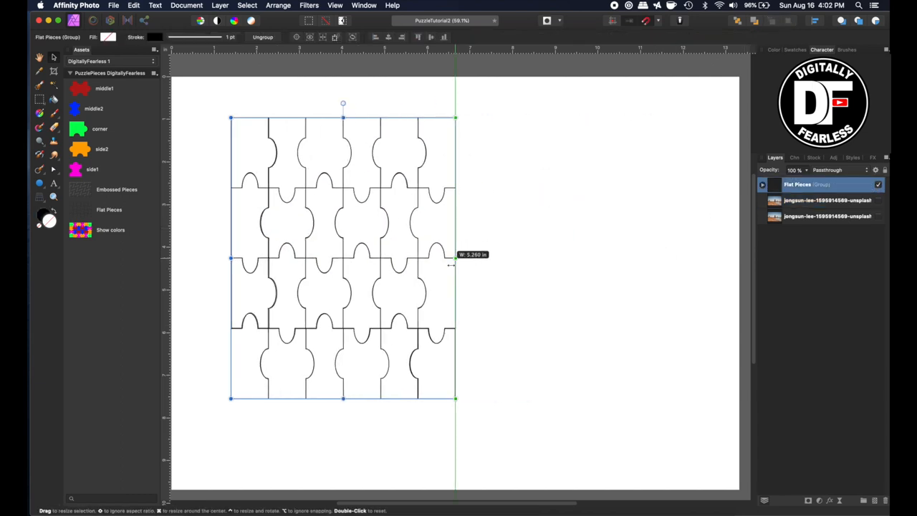
left_click_drag(456, 257, 661, 258)
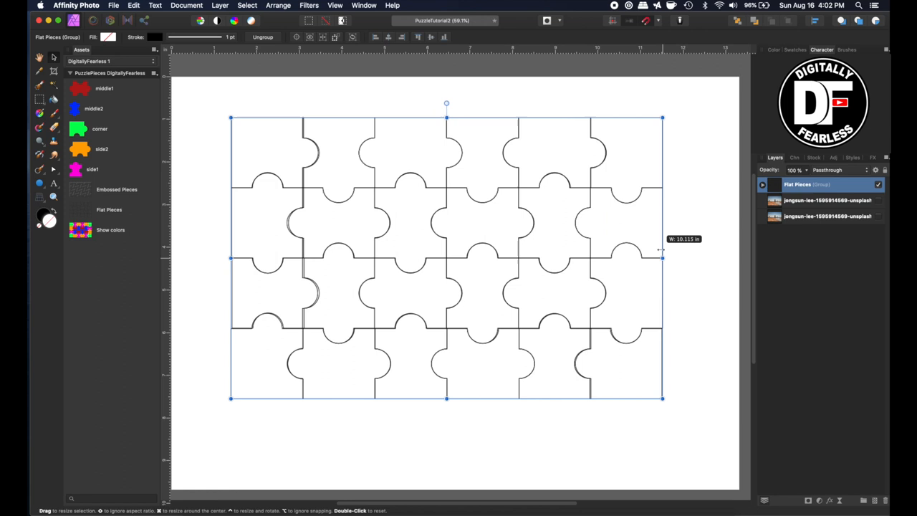
left_click_drag(660, 257, 426, 258)
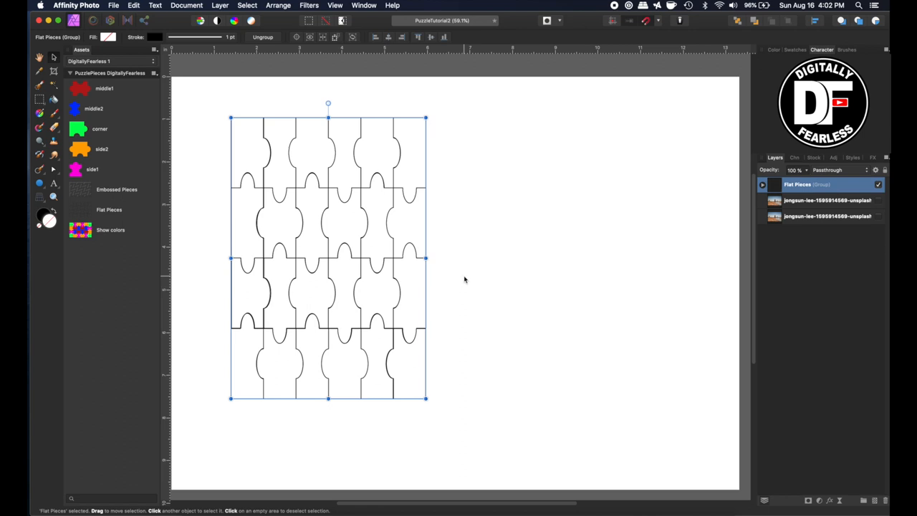
left_click_drag(426, 258, 652, 258)
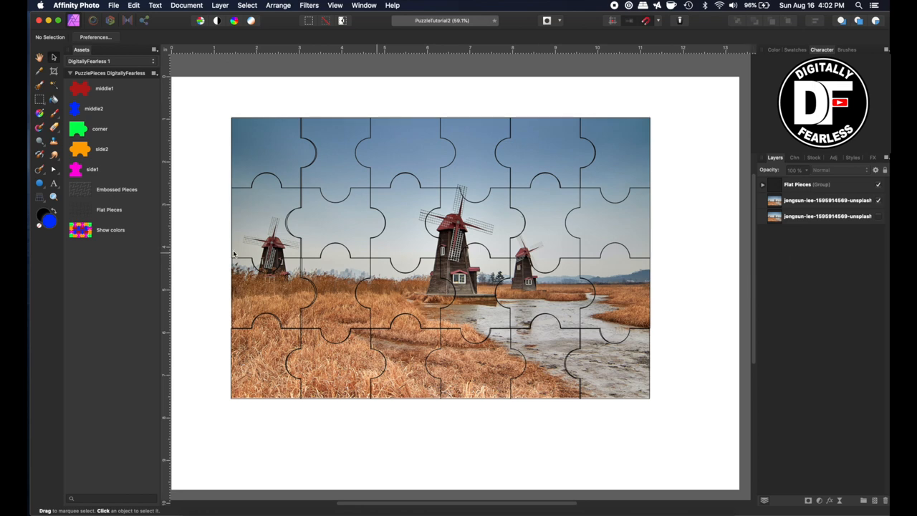
left_click(816, 184)
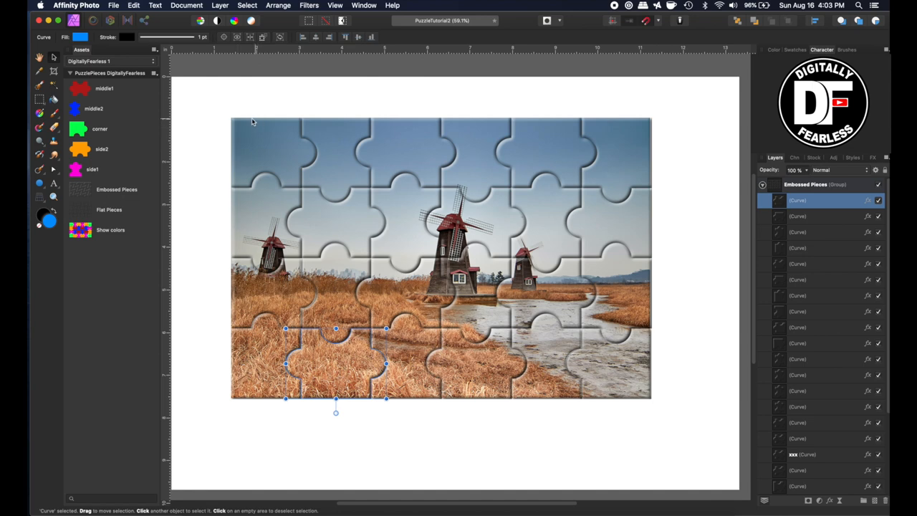
mouse_move(193, 258)
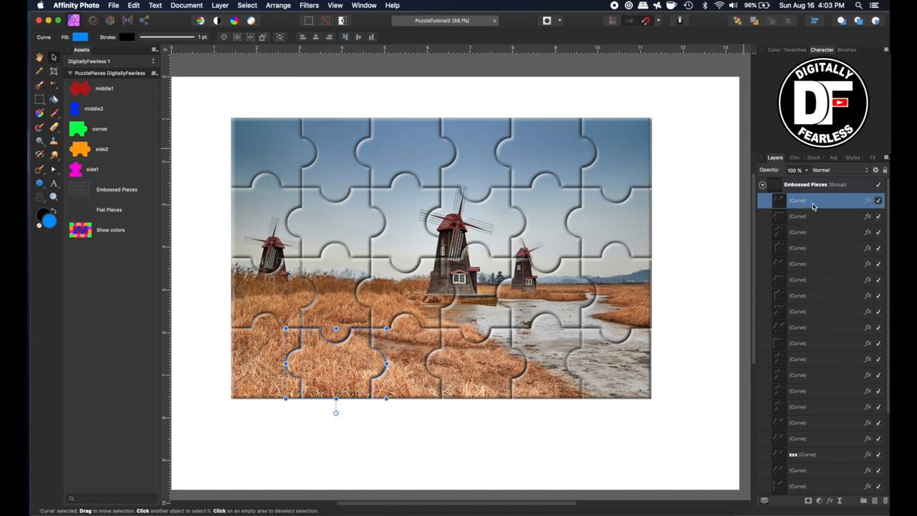
mouse_move(821, 202)
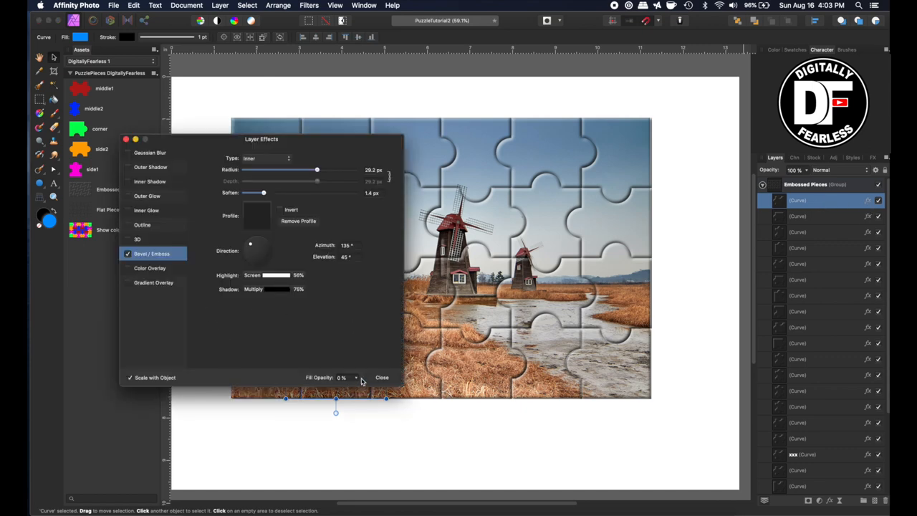
Step: Preview the selected piece's fill opacity at 50% and 100%, then return it to 0%
left_click_drag(356, 387, 394, 386)
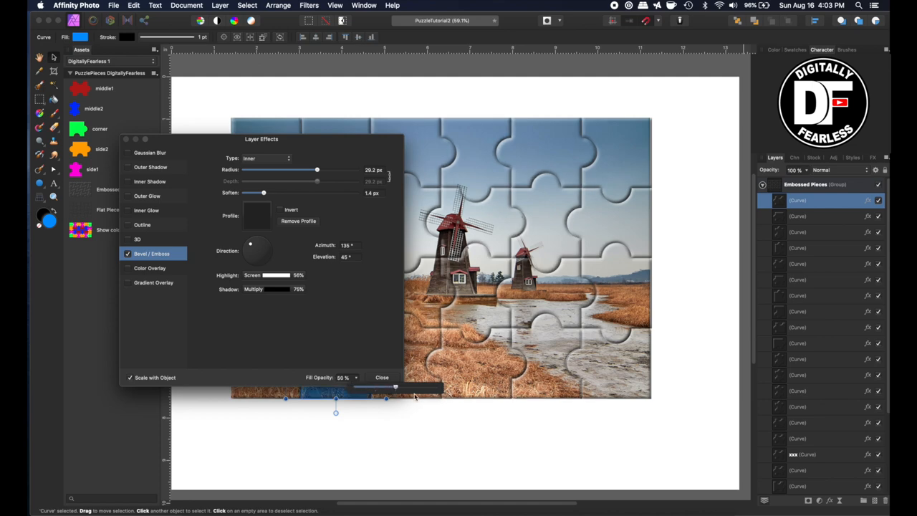
left_click_drag(394, 386, 435, 387)
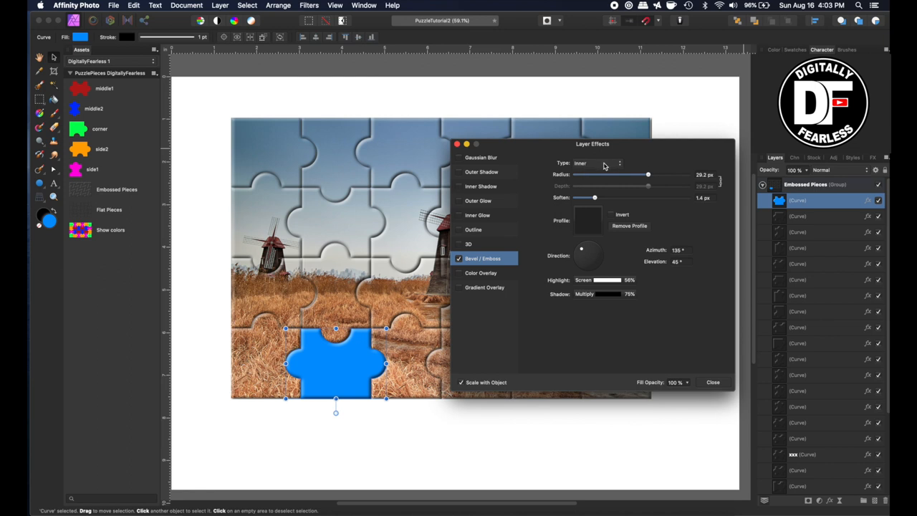
mouse_move(690, 386)
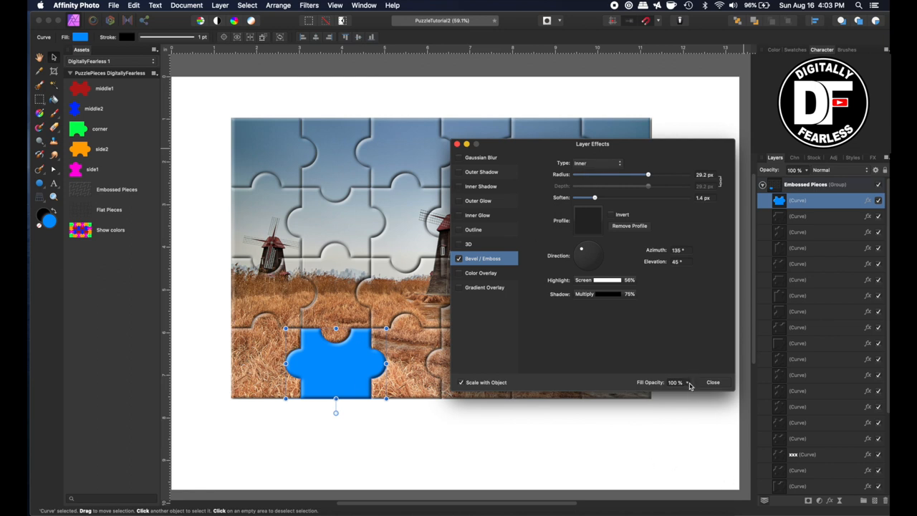
left_click_drag(673, 382, 672, 381)
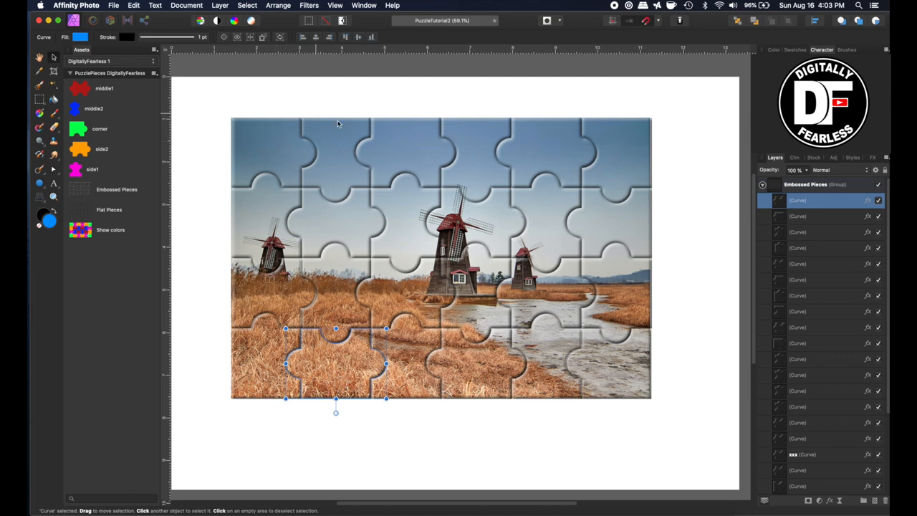
mouse_move(236, 341)
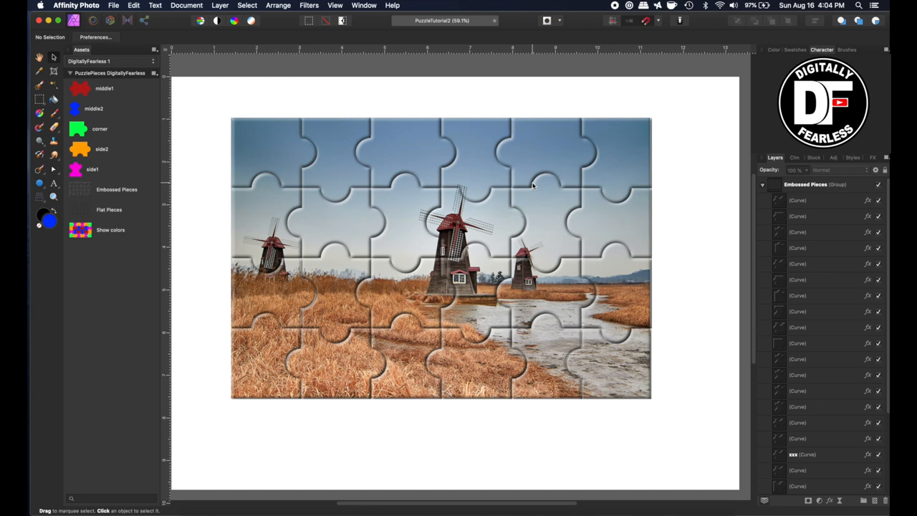
mouse_move(808, 294)
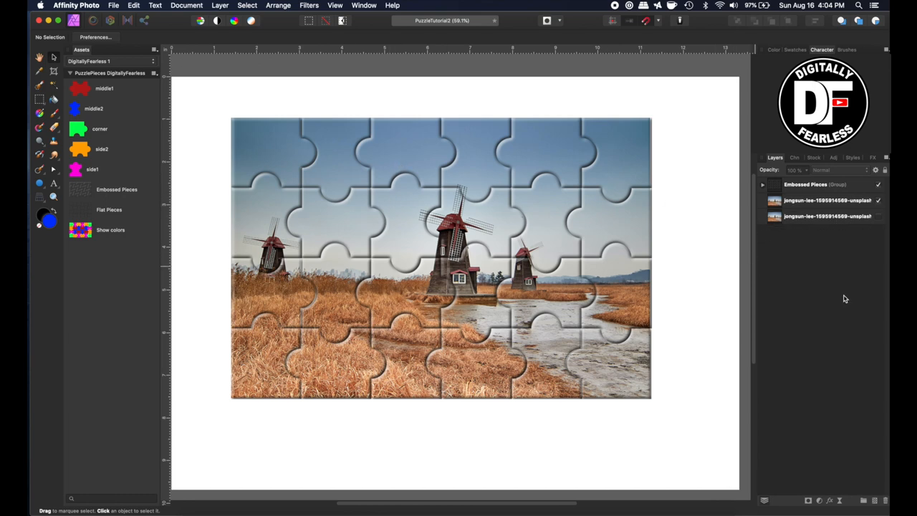
Step: Expand the Embossed Pieces group and select the windmill photo layer to stretch it
left_click(762, 184)
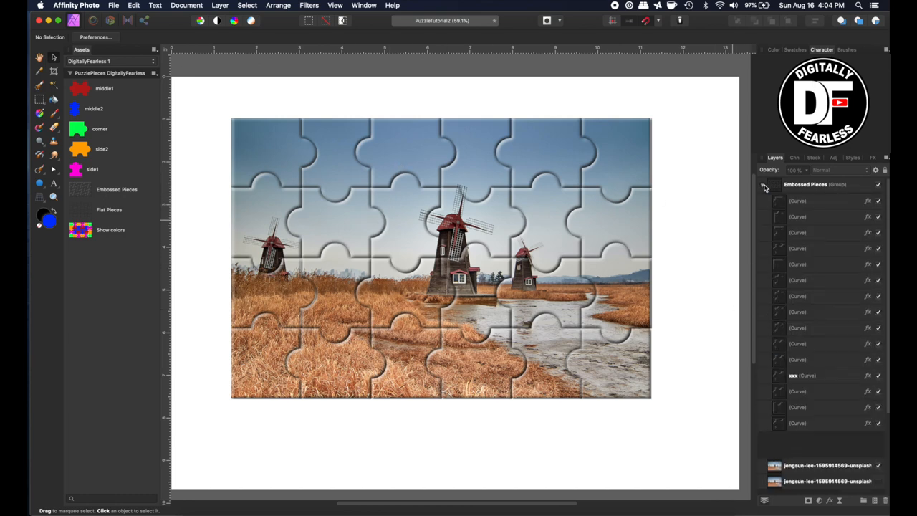
right_click(817, 184)
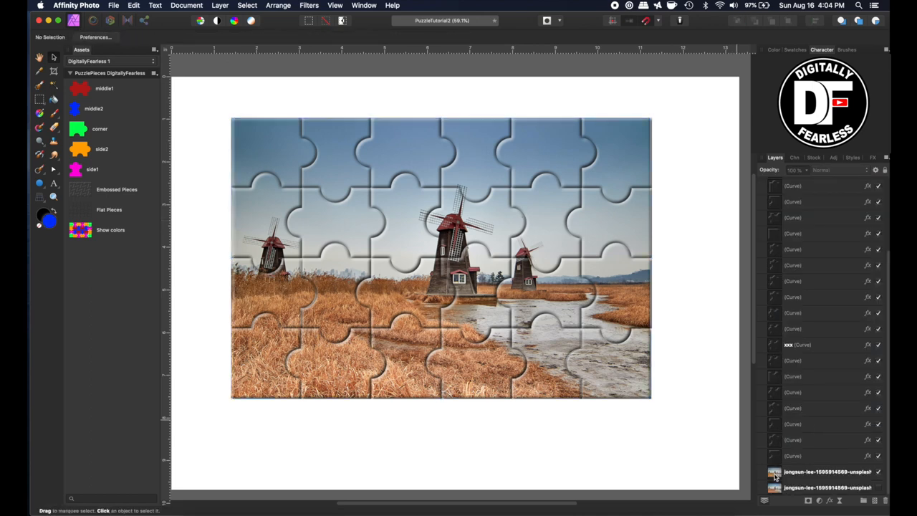
left_click(827, 471)
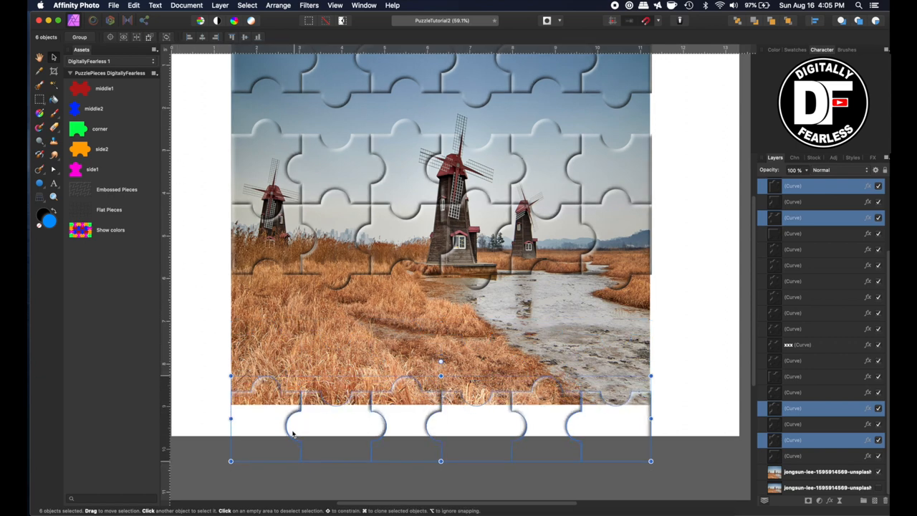
Step: Select the top two piece rows, enable object-geometry snapping, and place copies below
left_click(190, 112)
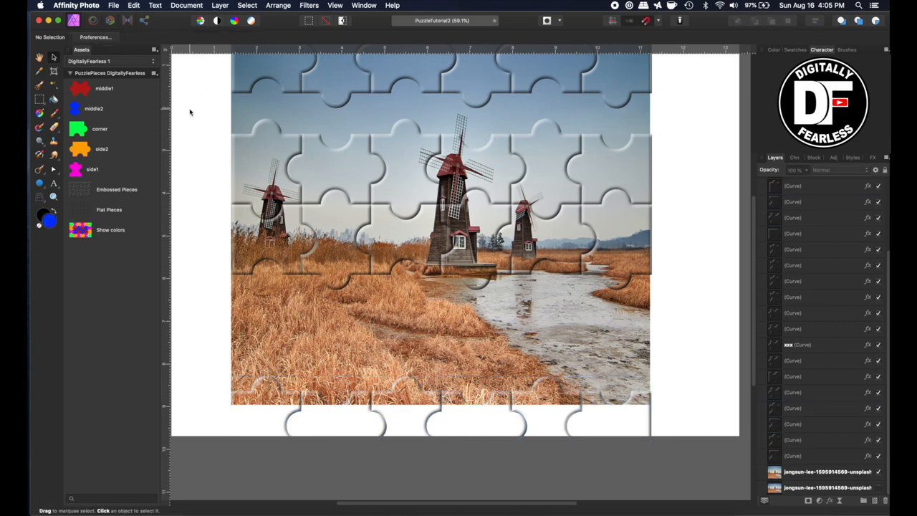
left_click_drag(190, 109, 676, 312)
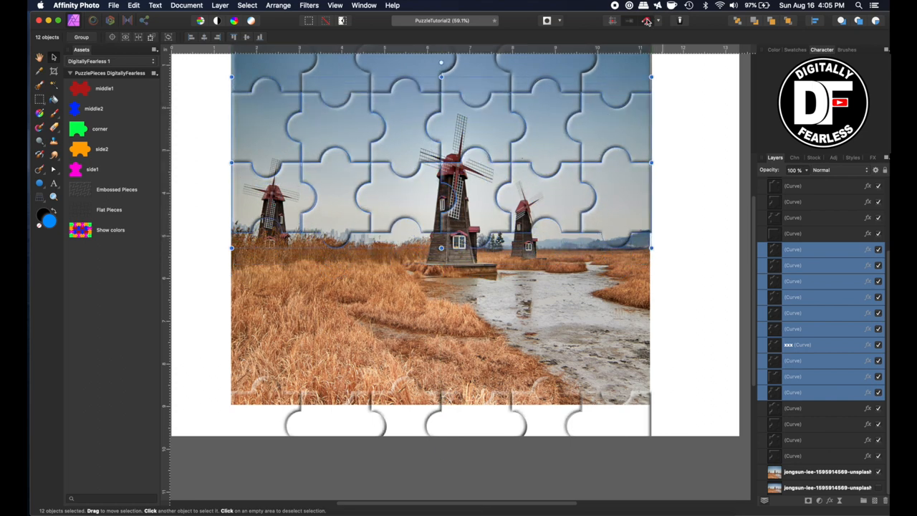
left_click(645, 20)
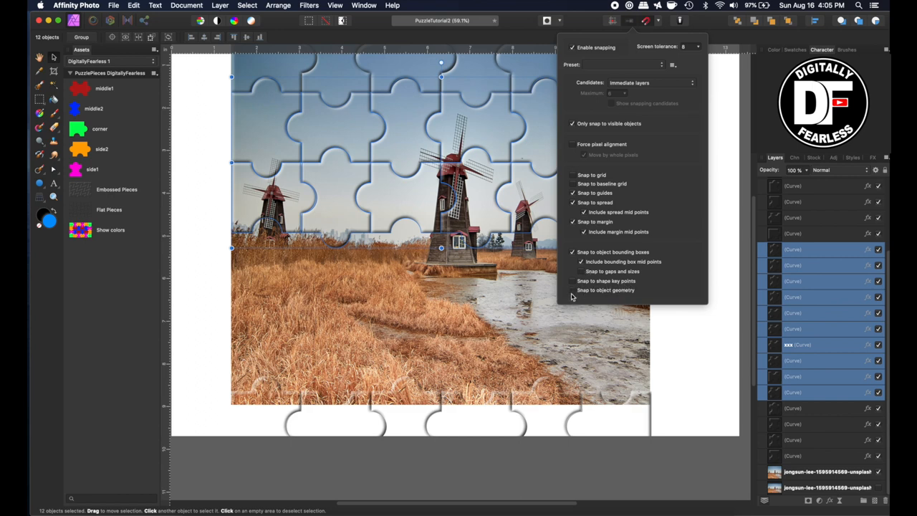
left_click(573, 290)
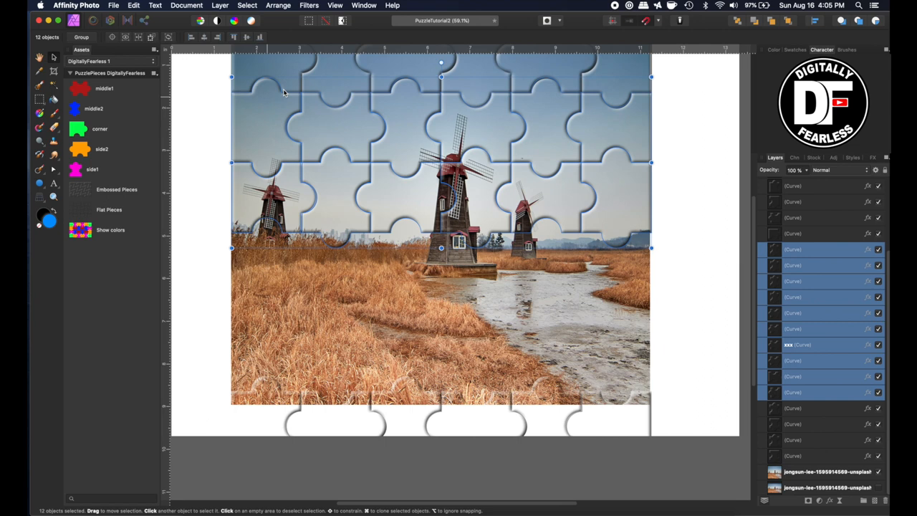
mouse_move(185, 295)
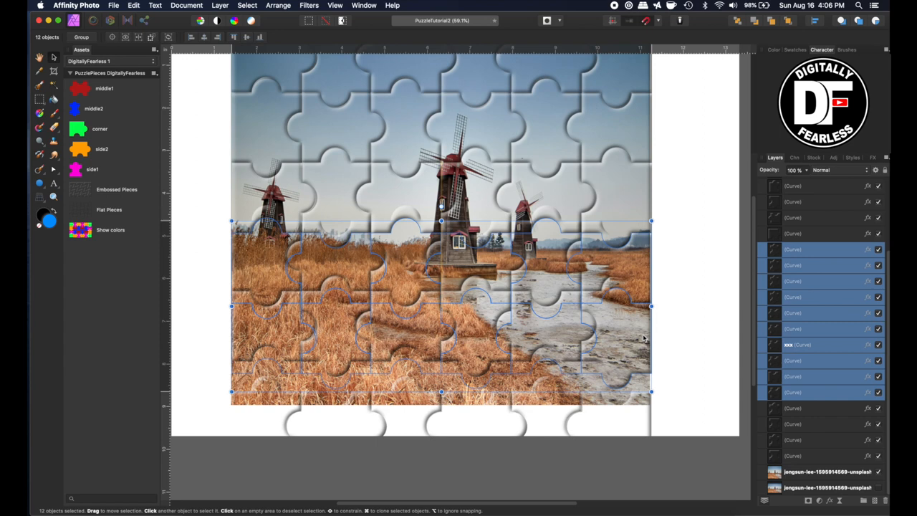
left_click_drag(441, 306, 440, 303)
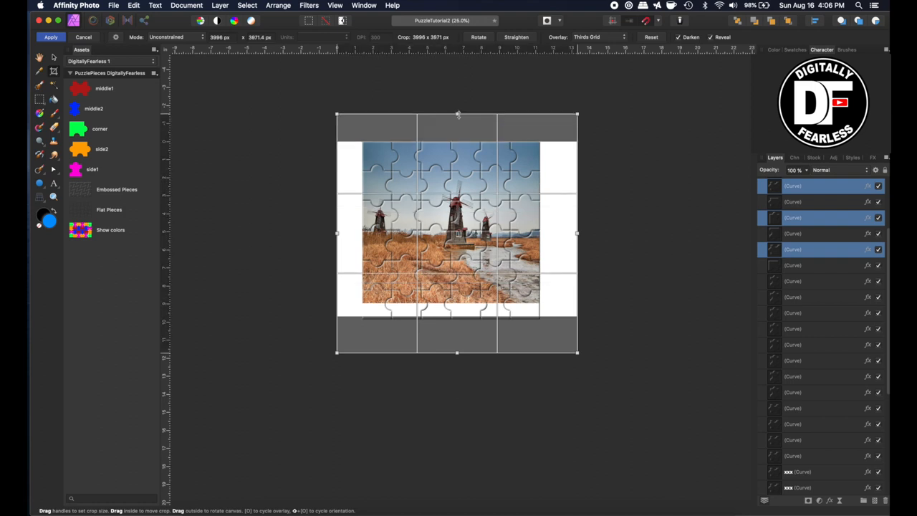
Step: Apply the square crop, leaving a white border around the jigsaw photo
left_click(50, 37)
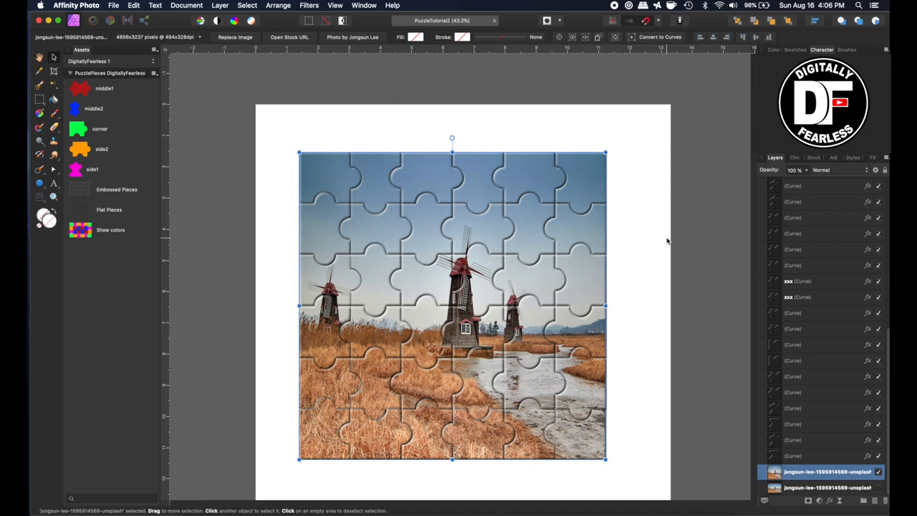
mouse_move(278, 134)
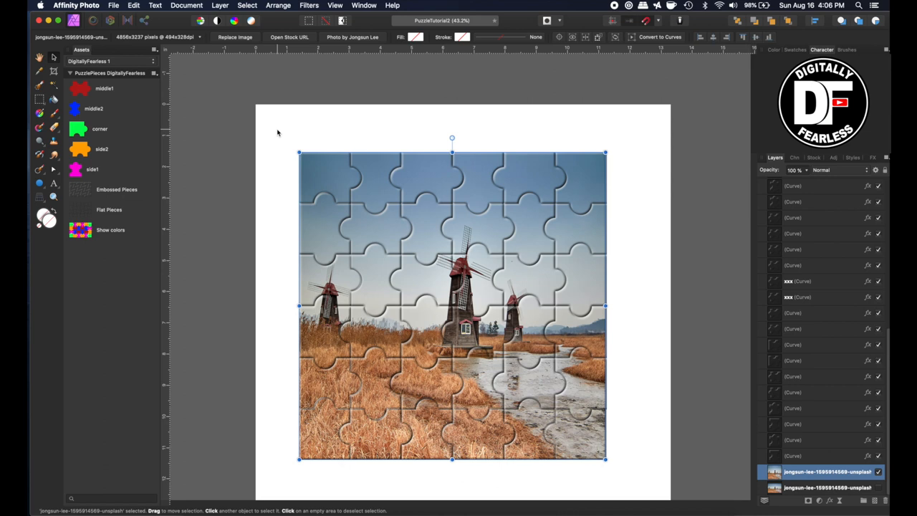
mouse_move(263, 219)
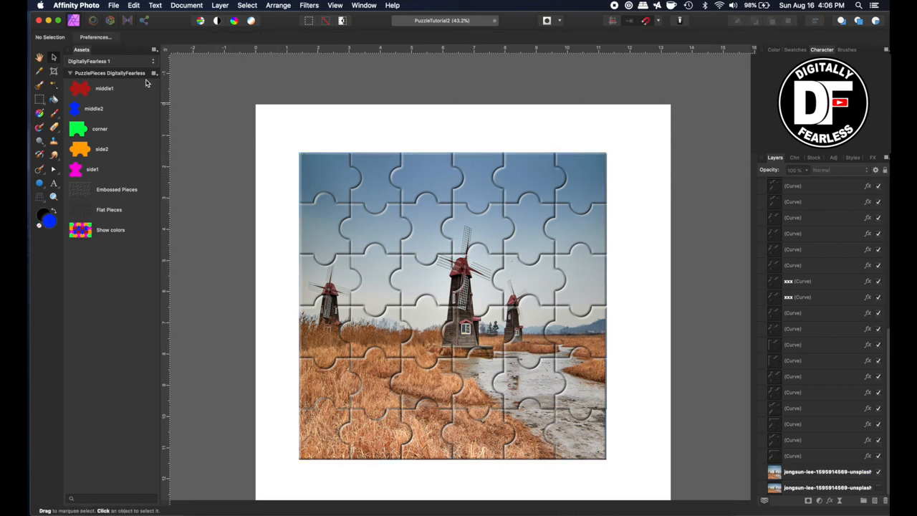
mouse_move(178, 125)
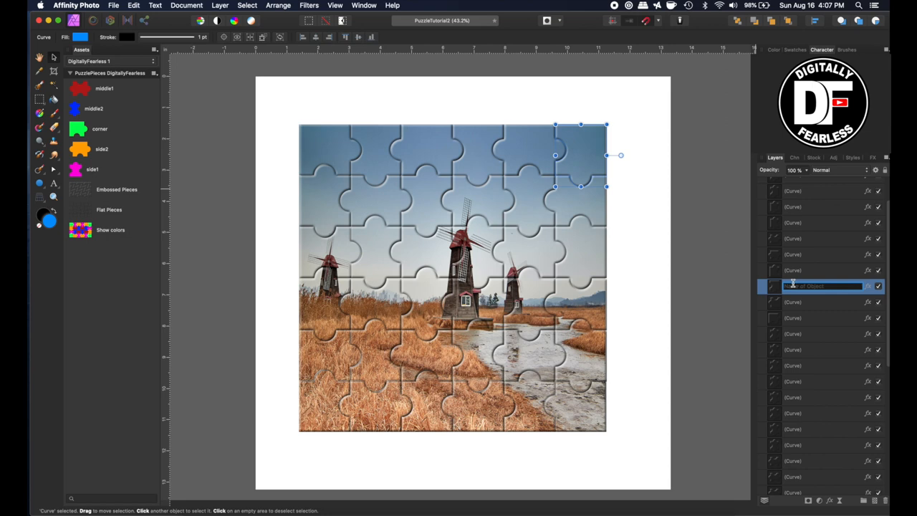
Step: Name the corner piece outline PULLED and group the windmill photo layer
type("PULLED")
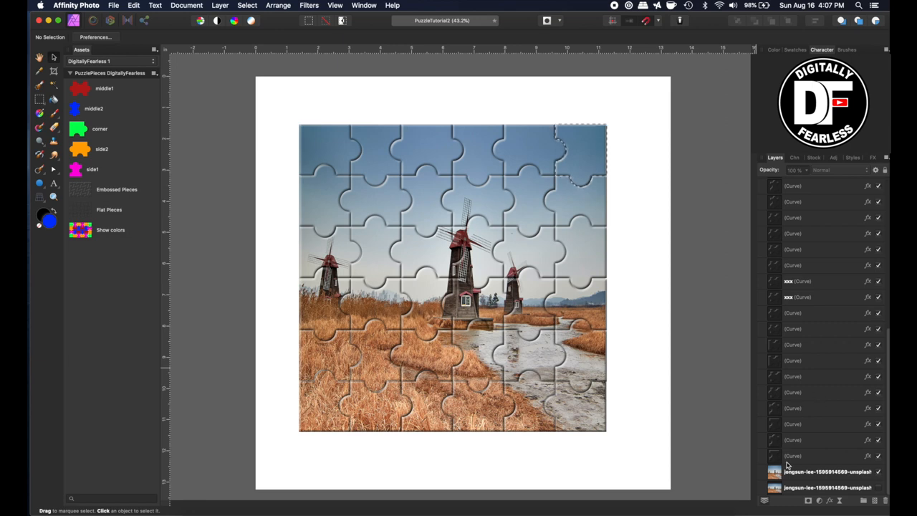
left_click(827, 471)
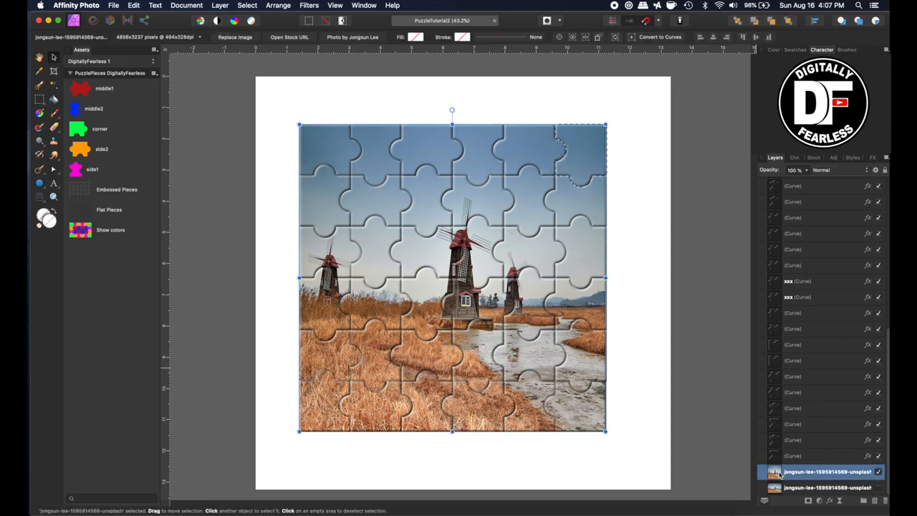
right_click(827, 471)
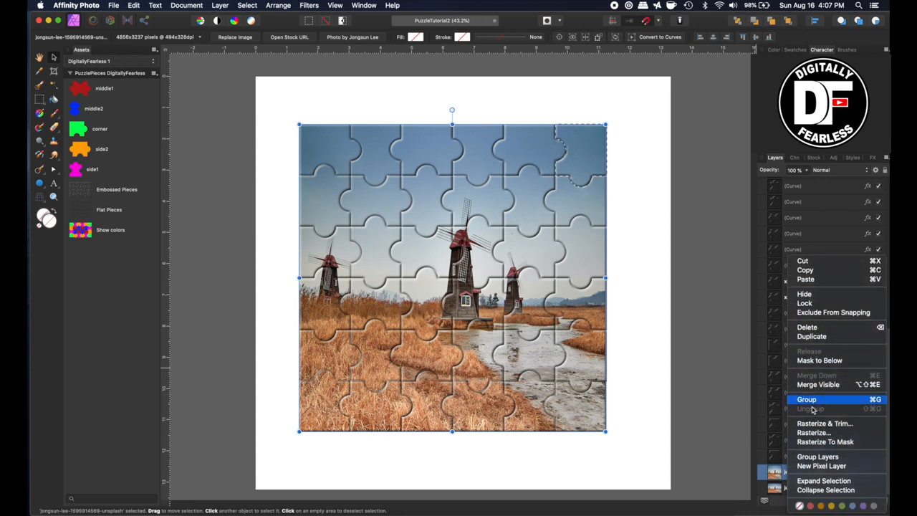
left_click(810, 408)
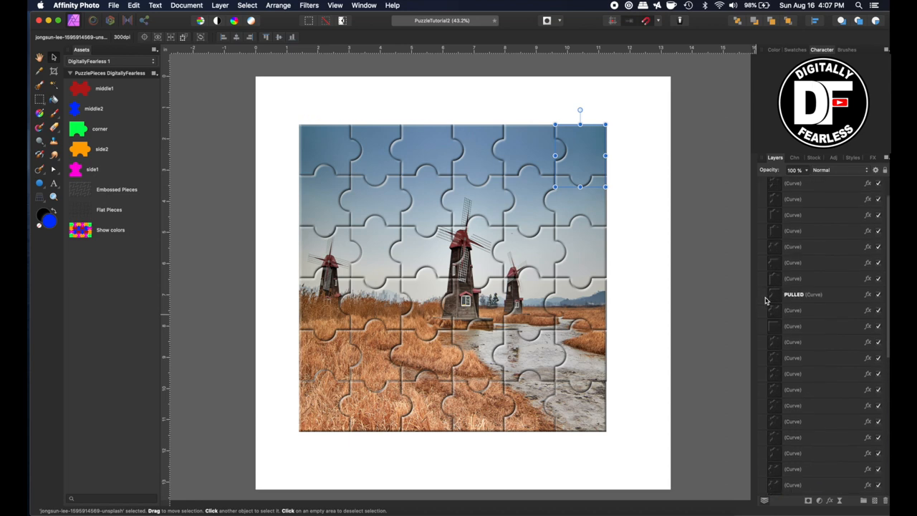
Step: Select the PULLED corner outline and test-move the masked piece out and back
left_click(802, 293)
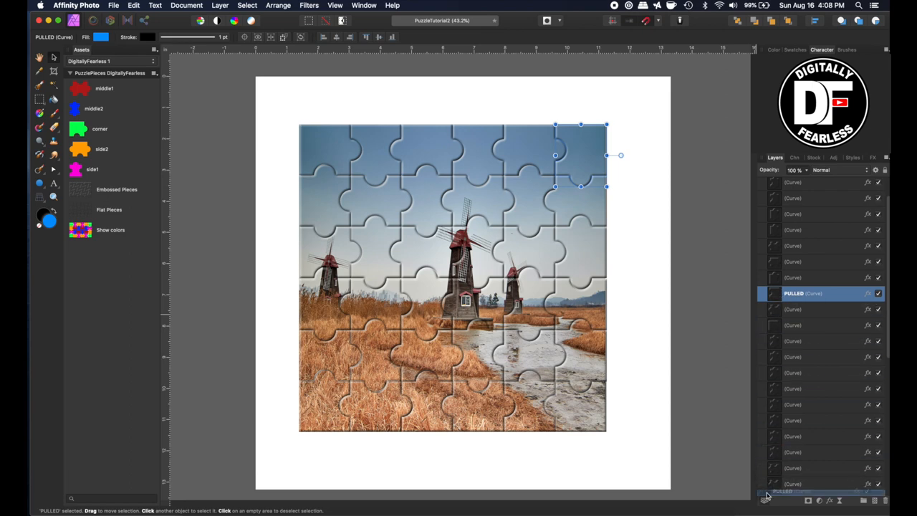
scroll("down", 3)
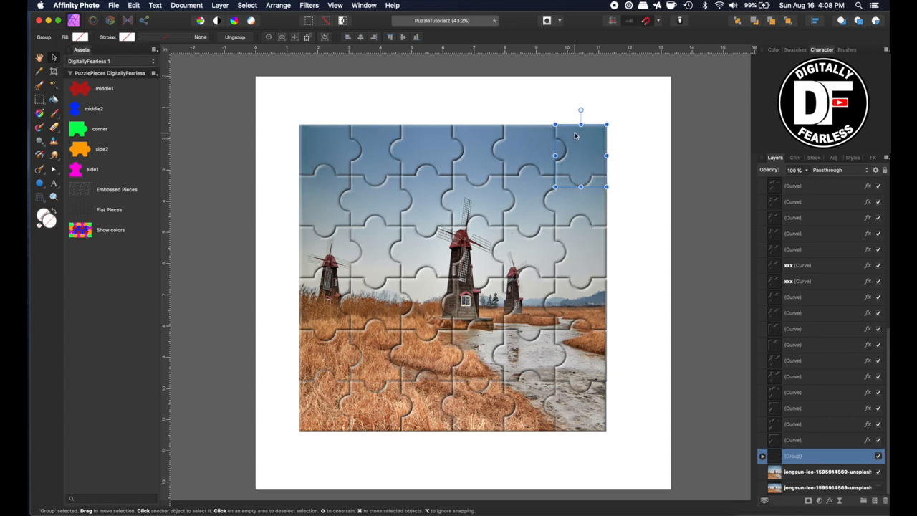
left_click_drag(580, 155, 632, 147)
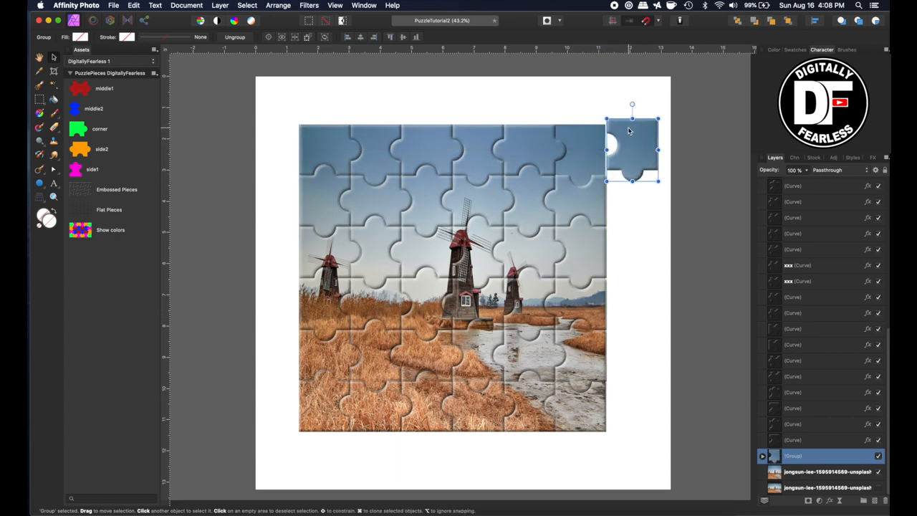
left_click_drag(632, 148, 580, 155)
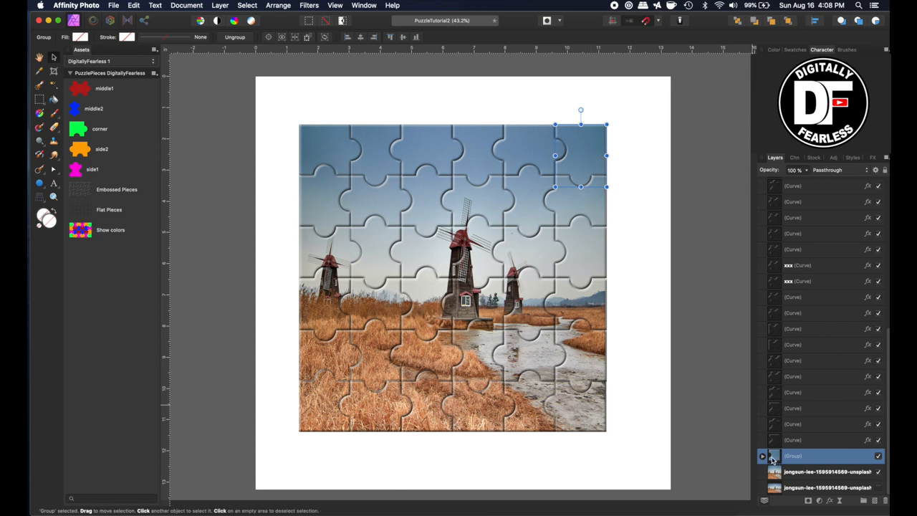
Step: Cut the corner shape from the photo, then shift and rotate the piece beside the puzzle
left_click(787, 471)
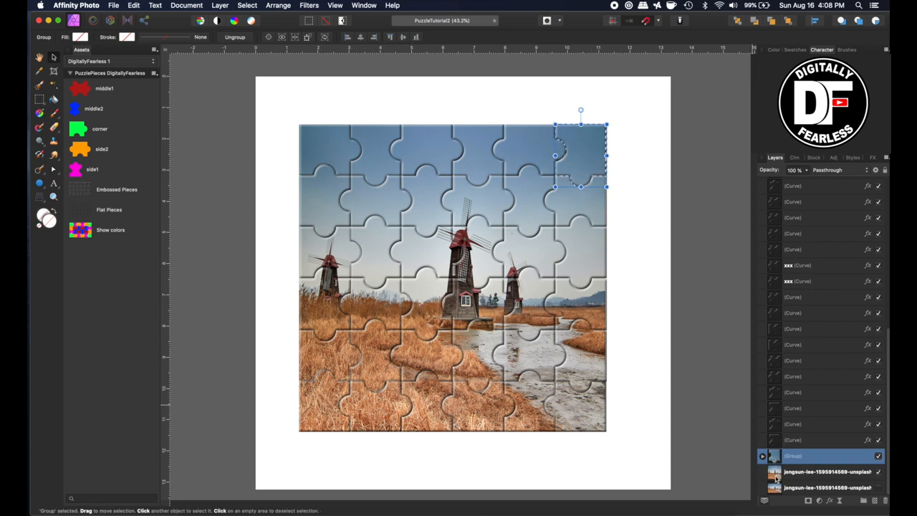
left_click(823, 472)
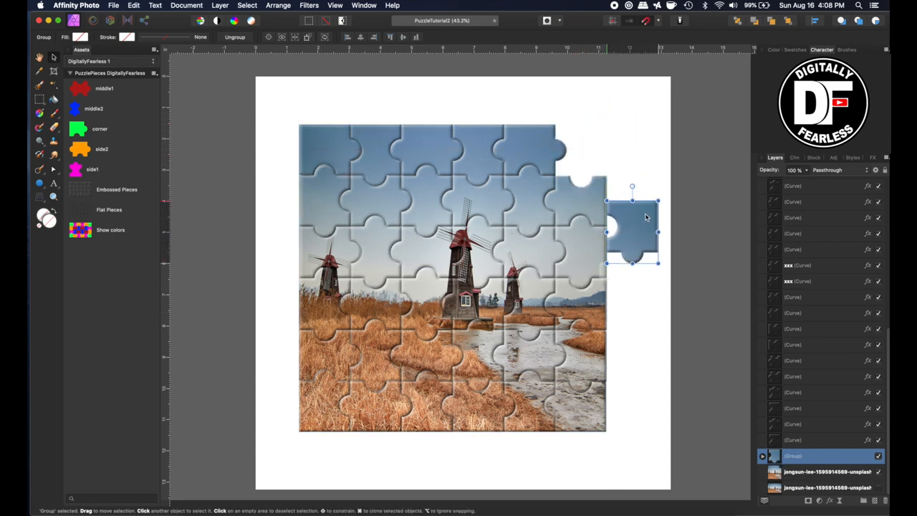
left_click_drag(631, 229, 618, 168)
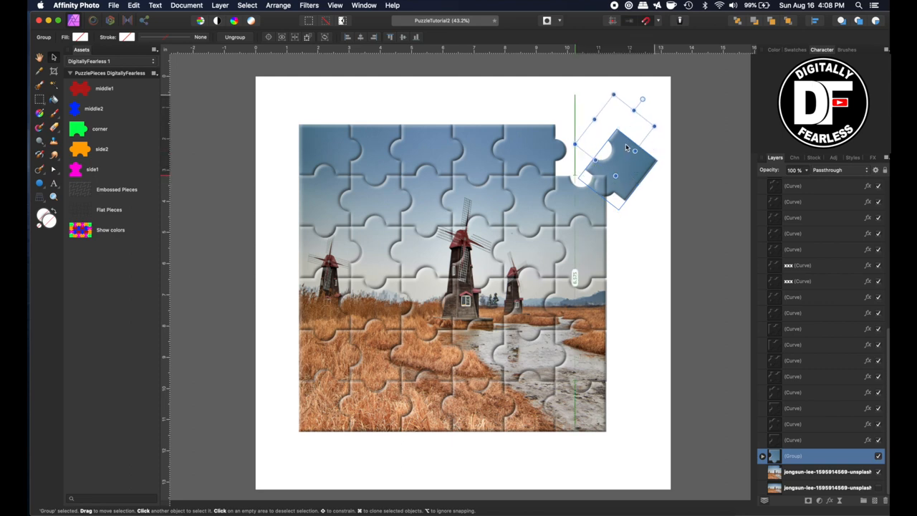
left_click_drag(616, 161, 616, 129)
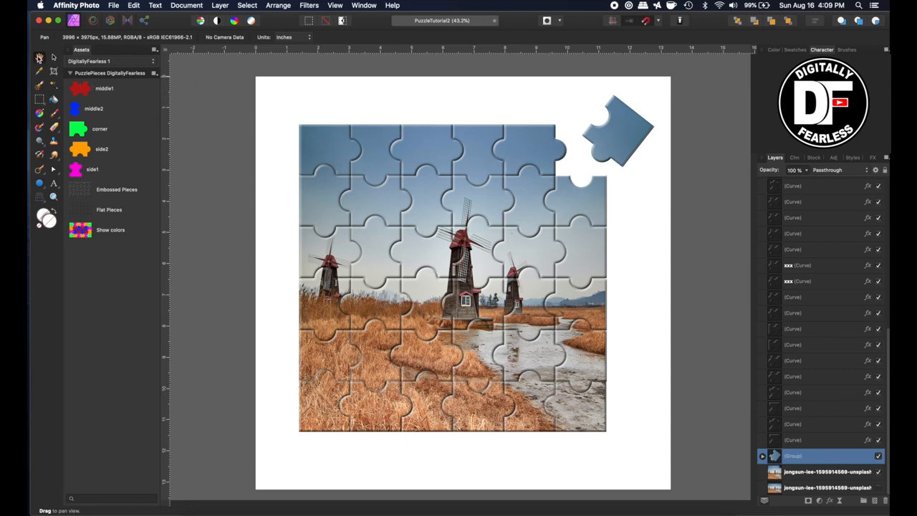
Step: Deselect the corner piece and delete the DigitallyFearless asset category, confirming with Yes
left_click(616, 136)
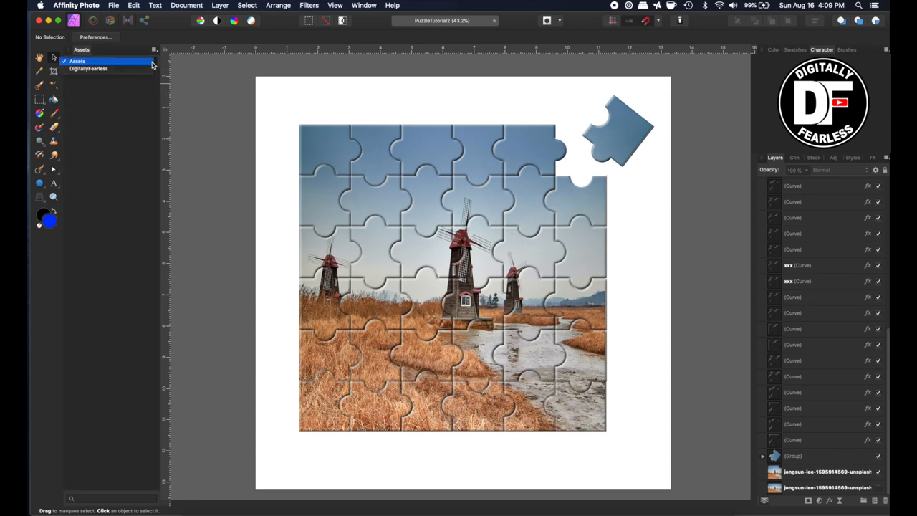
left_click(88, 68)
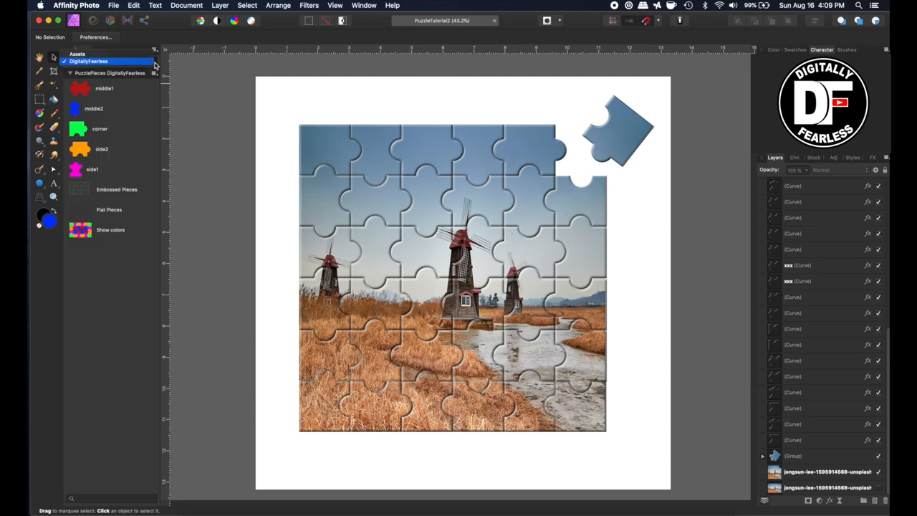
left_click(69, 72)
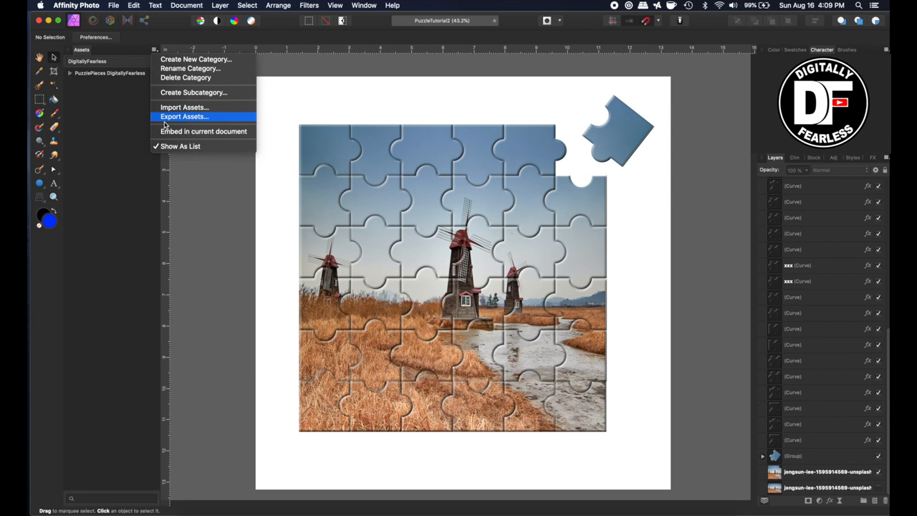
left_click(186, 78)
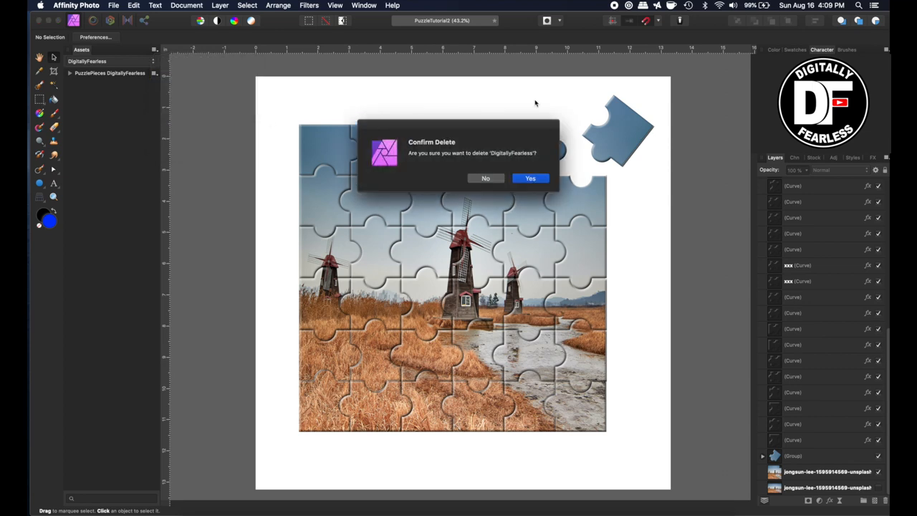
left_click(530, 178)
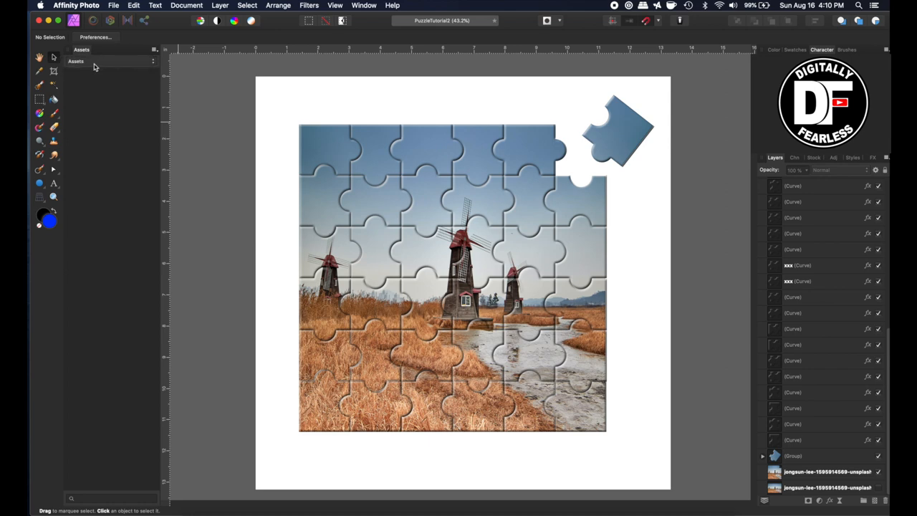
mouse_move(118, 57)
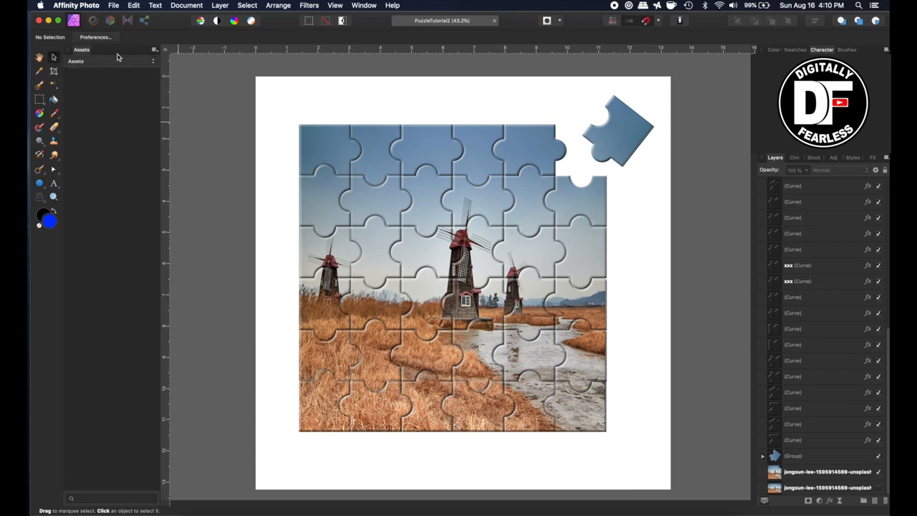
left_click(309, 5)
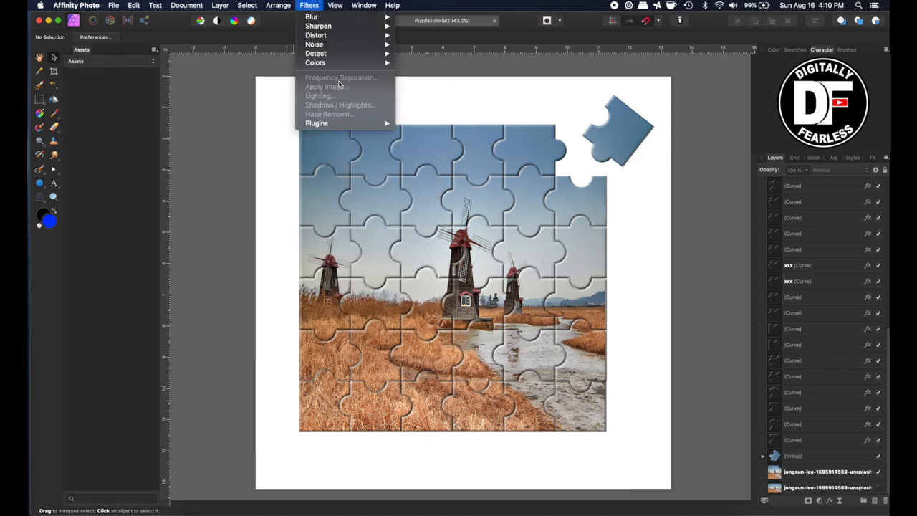
left_click(335, 5)
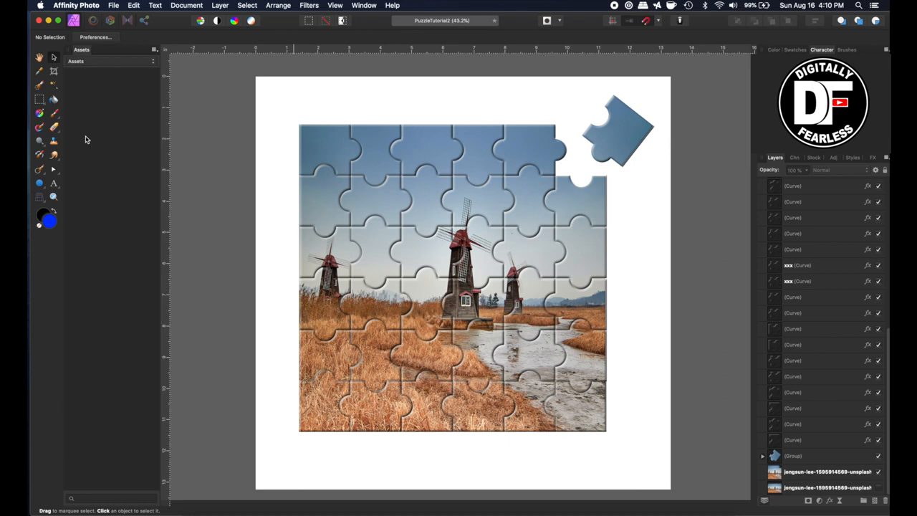
mouse_move(142, 90)
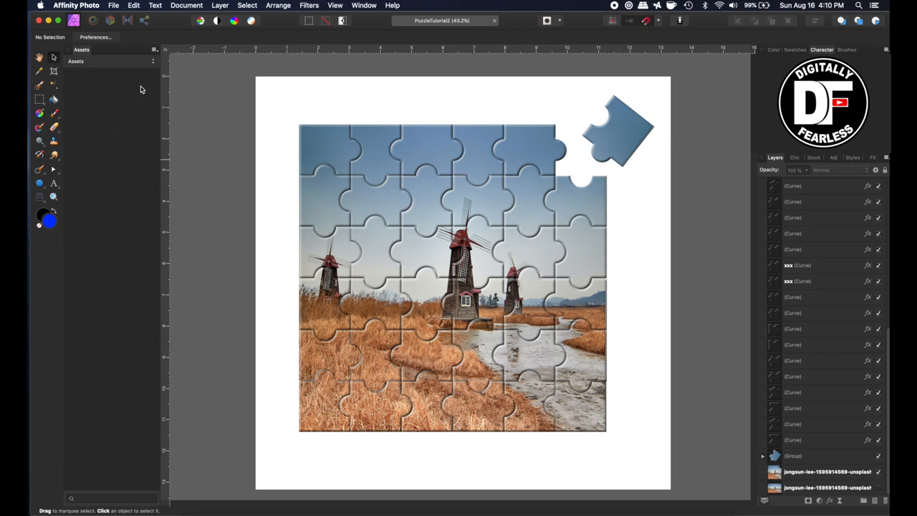
mouse_move(101, 64)
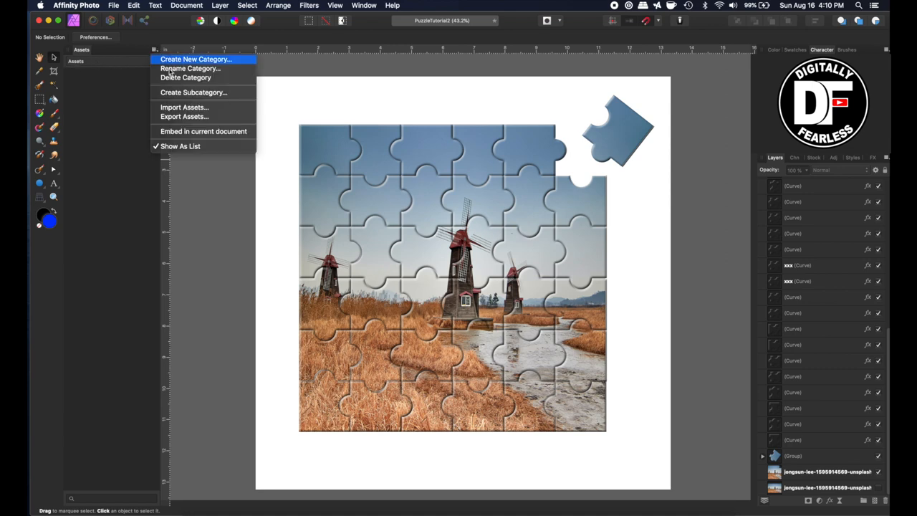
Step: Import DF-PuzzlePieces.afassets from Downloads and select the DigitallyFearless category
left_click(184, 107)
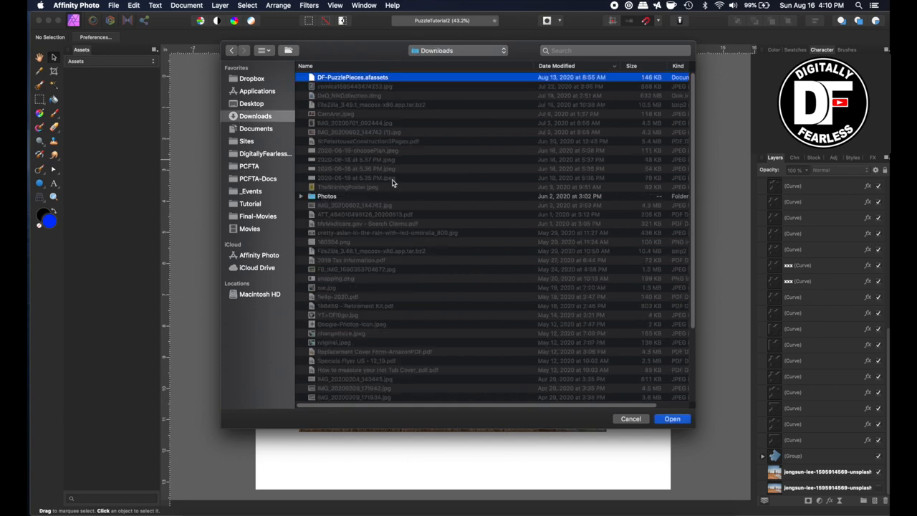
left_click(671, 418)
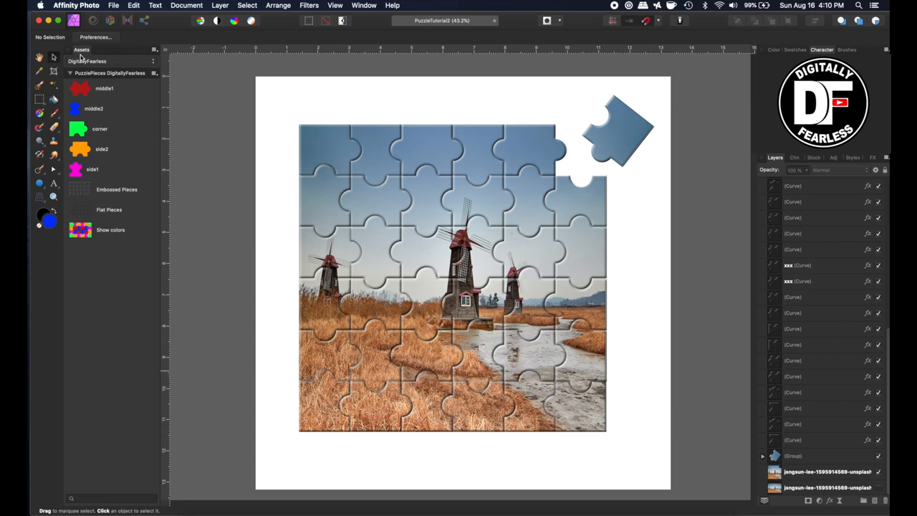
left_click(81, 49)
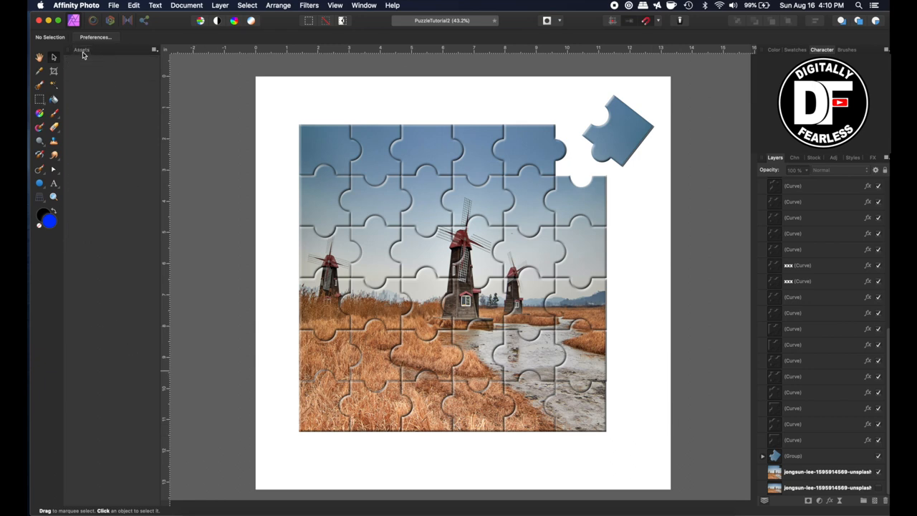
left_click(81, 49)
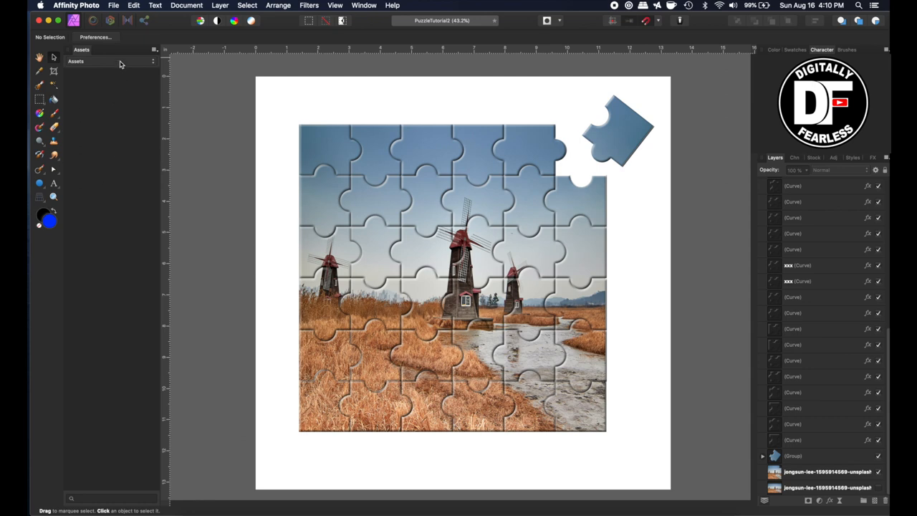
left_click(75, 60)
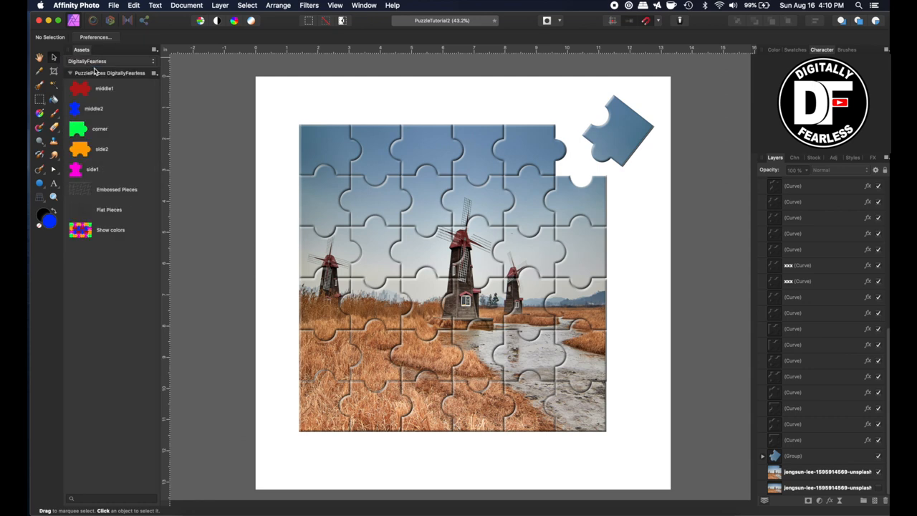
mouse_move(85, 296)
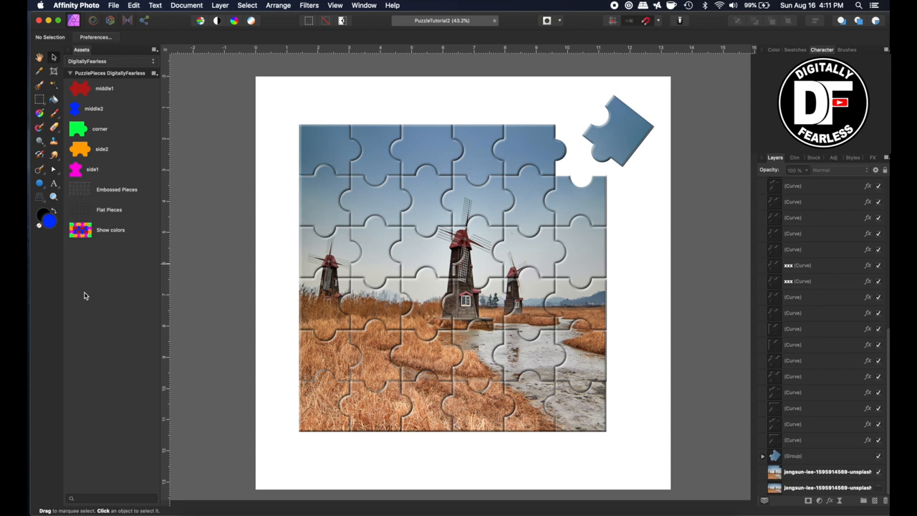
mouse_move(73, 323)
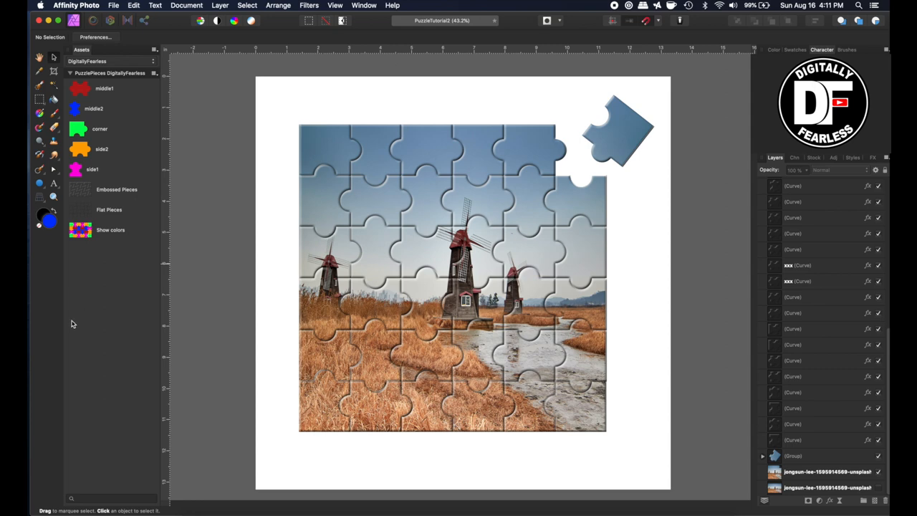
mouse_move(28, 441)
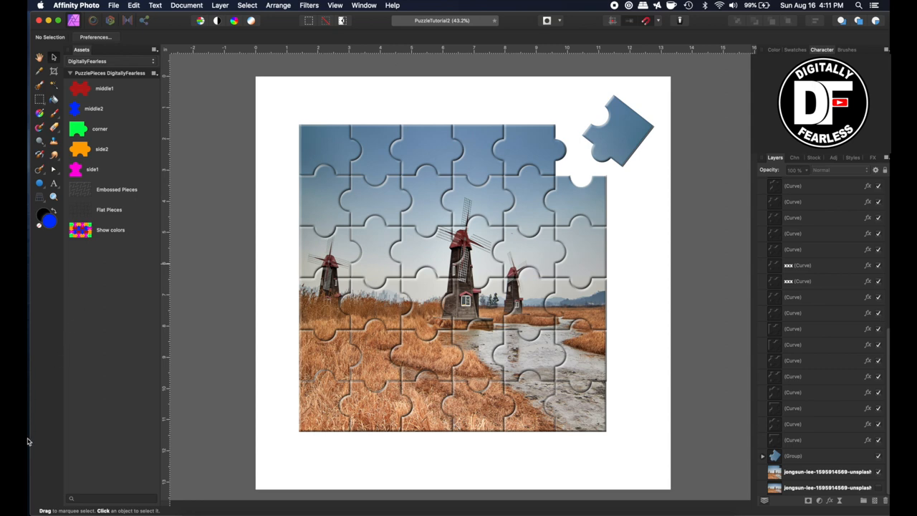
mouse_move(115, 362)
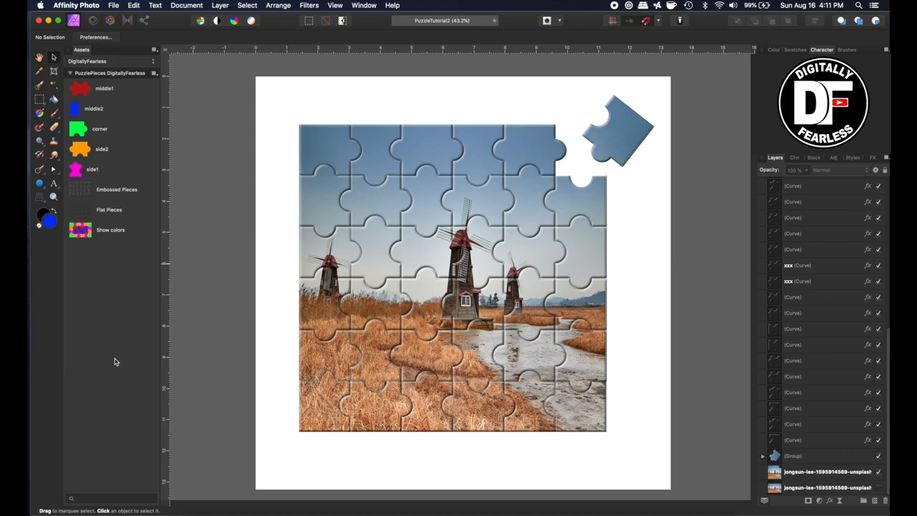